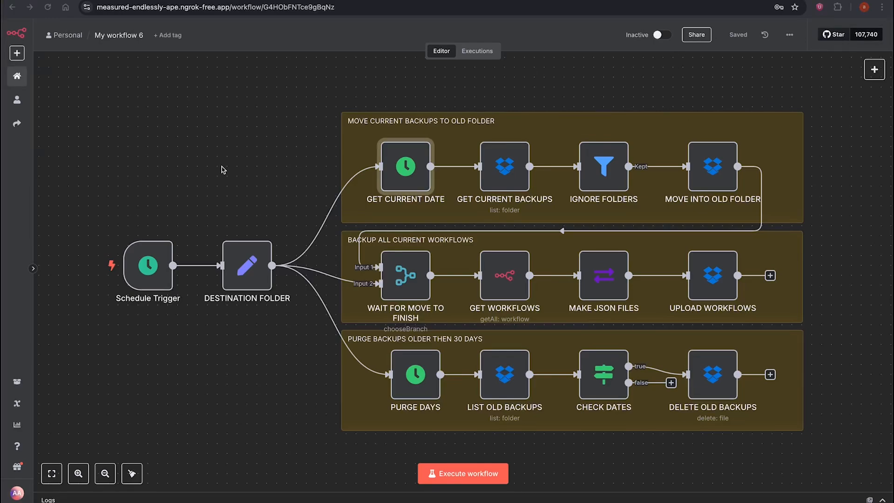
mouse_move(691, 191)
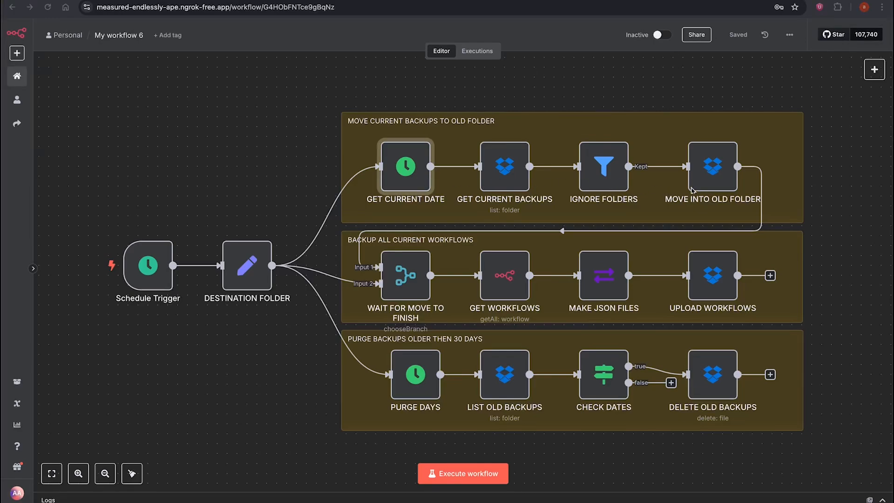
mouse_move(262, 145)
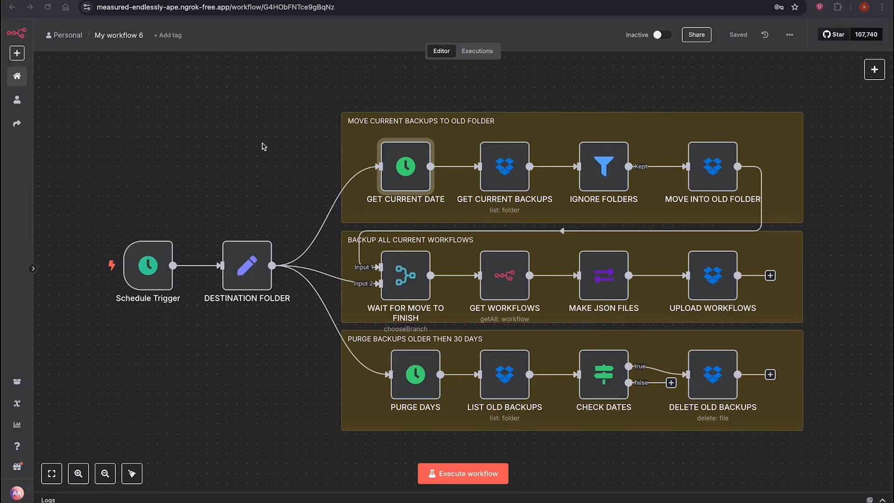
mouse_move(713, 291)
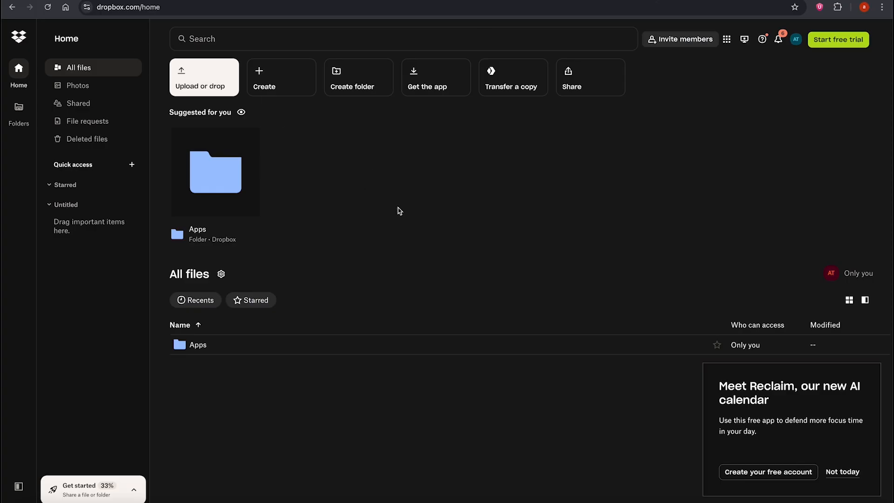
mouse_move(198, 347)
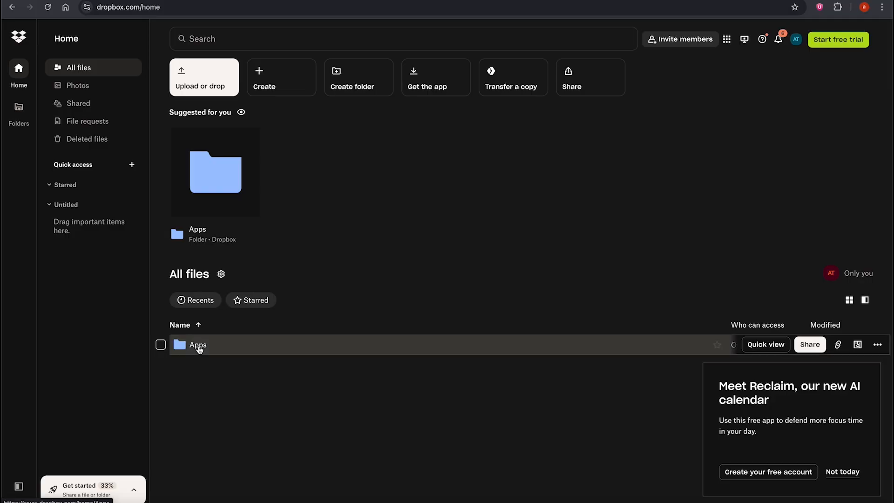
Browse the workflow JSON files in Dropbox Apps > n8n_backups, then return to n8n
double_click(197, 345)
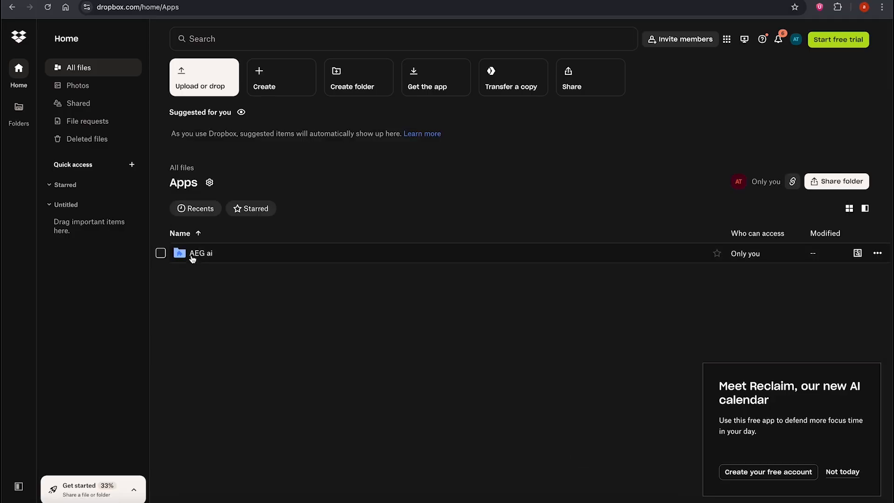
mouse_move(201, 253)
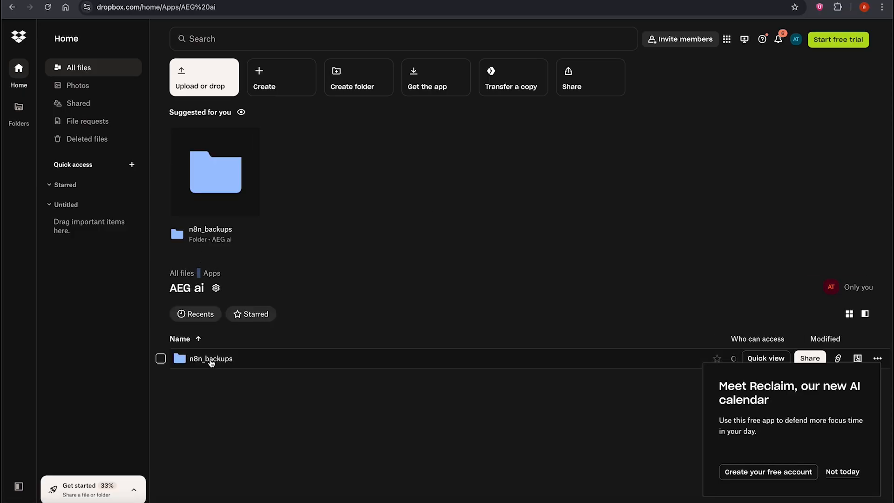
double_click(210, 358)
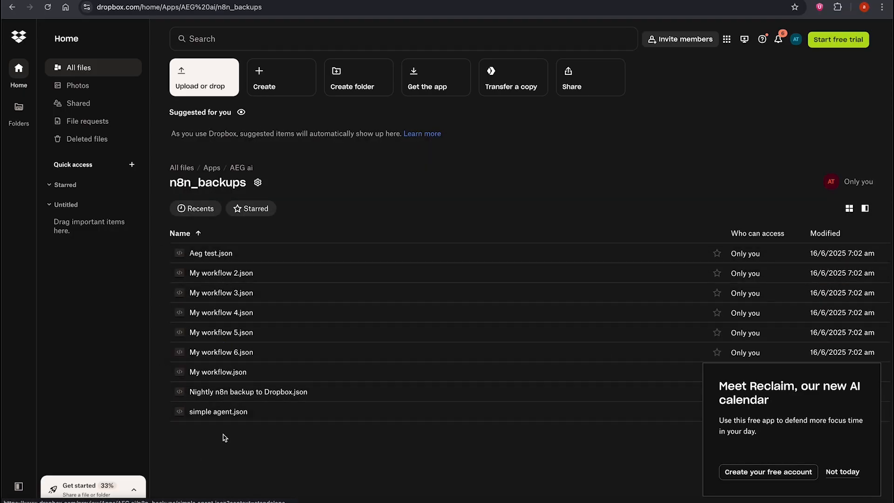
click(248, 392)
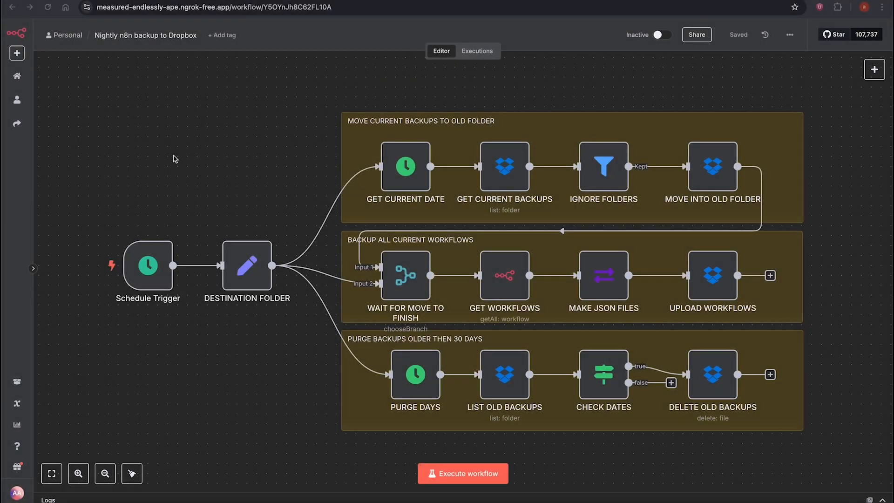
mouse_move(338, 376)
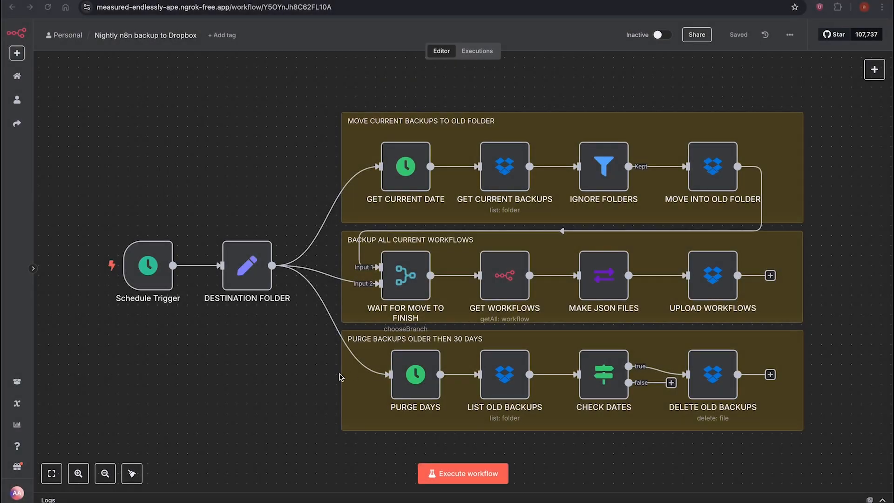
right_click(144, 35)
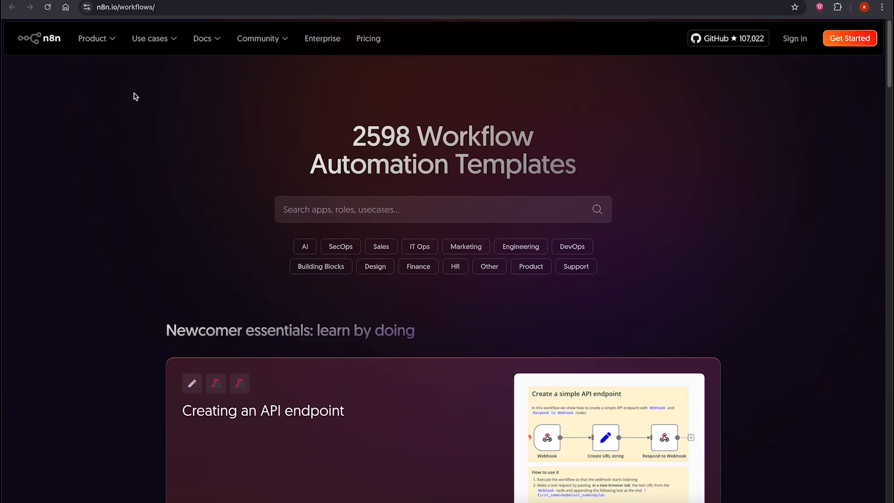
mouse_move(369, 142)
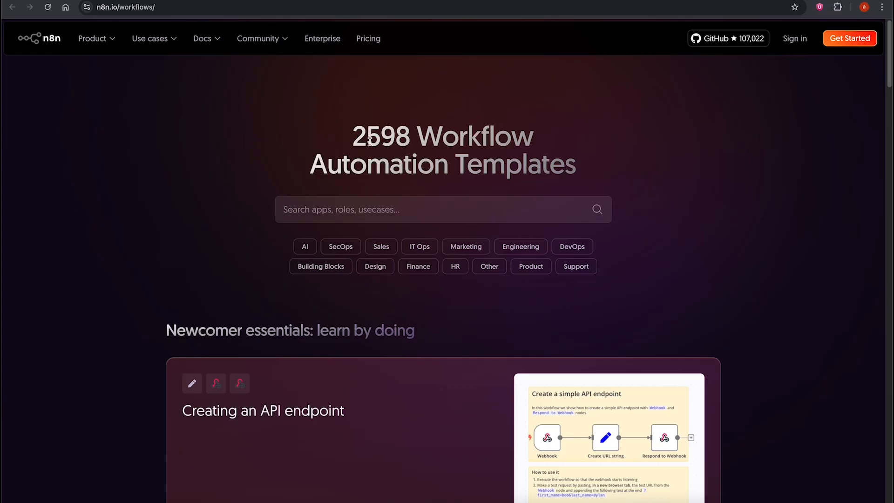
mouse_move(294, 151)
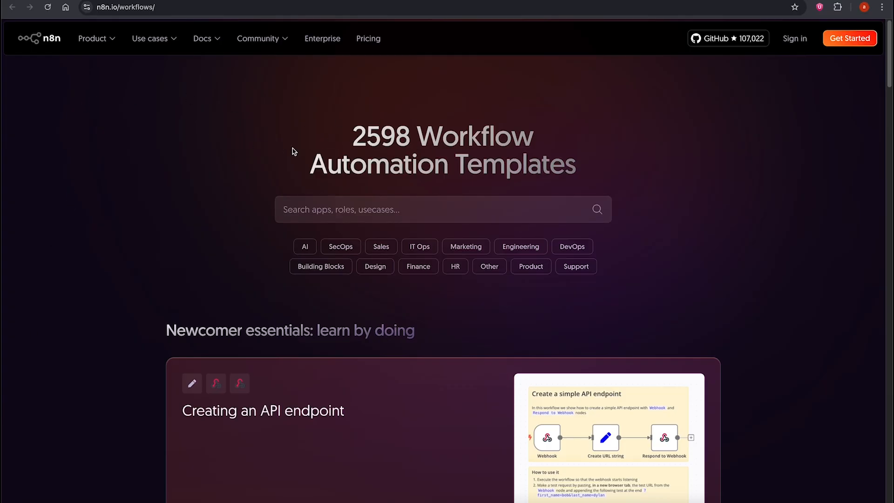
Import the 'Nightly n8n backup to Dropbox' template into the n8n editor
click(443, 208)
text(Nightly n8n backup to Dropbox)
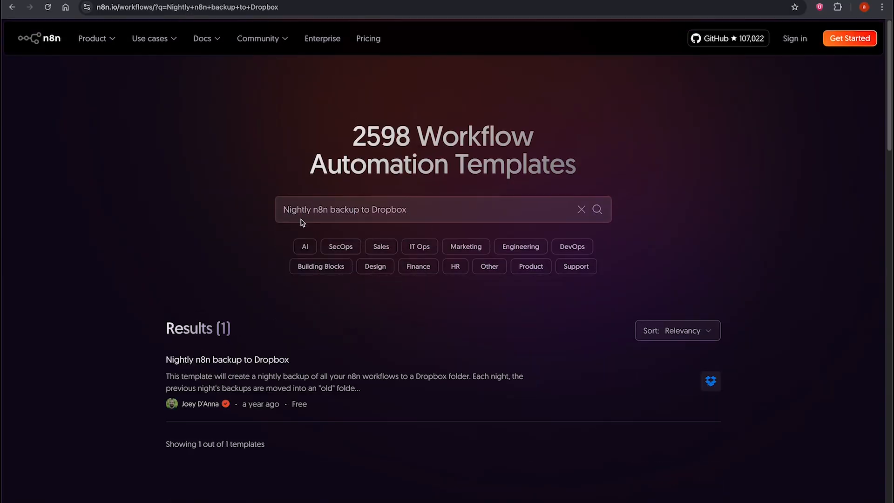
click(226, 360)
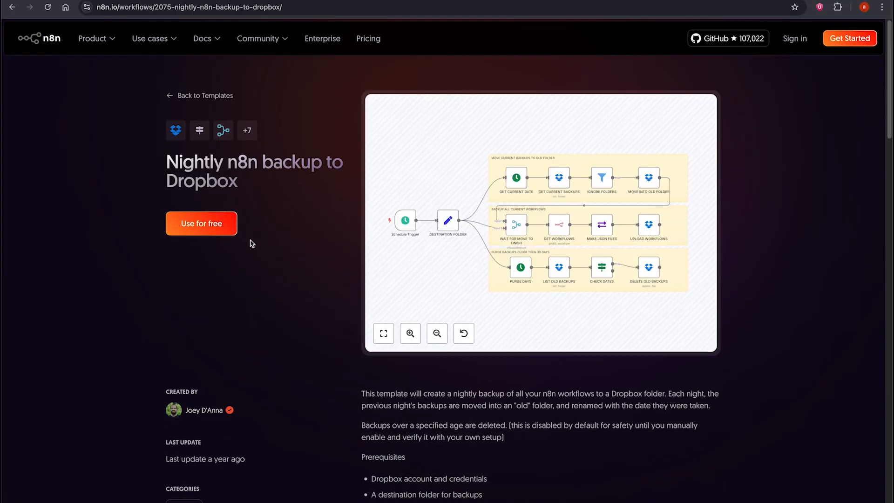
click(201, 223)
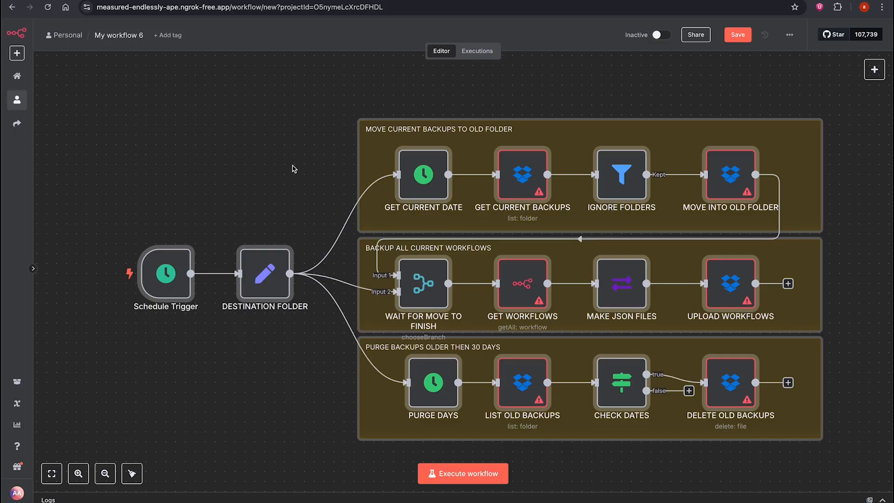
mouse_move(521, 181)
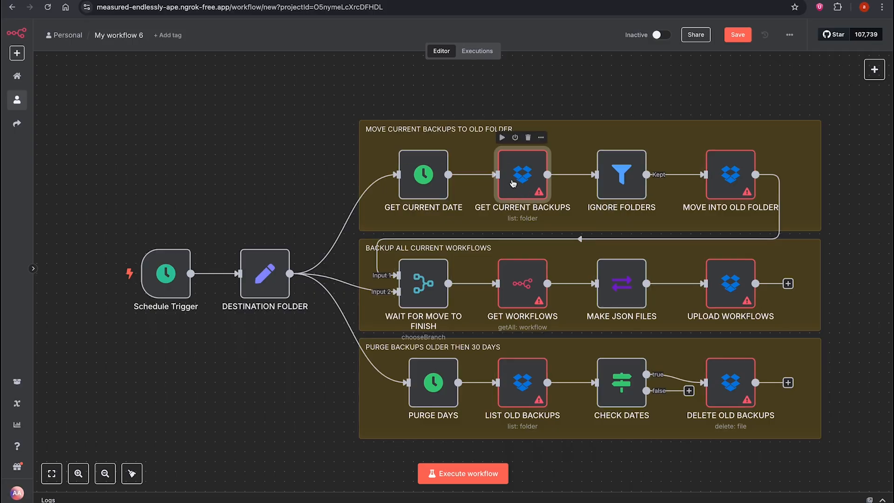
mouse_move(522, 284)
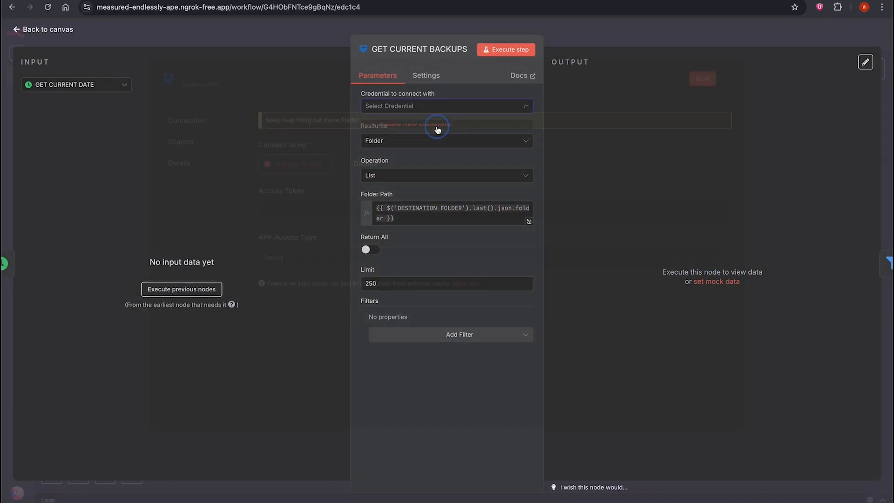
Start an OAuth2 Dropbox credential for GET CURRENT BACKUPS and view its documentation
click(437, 128)
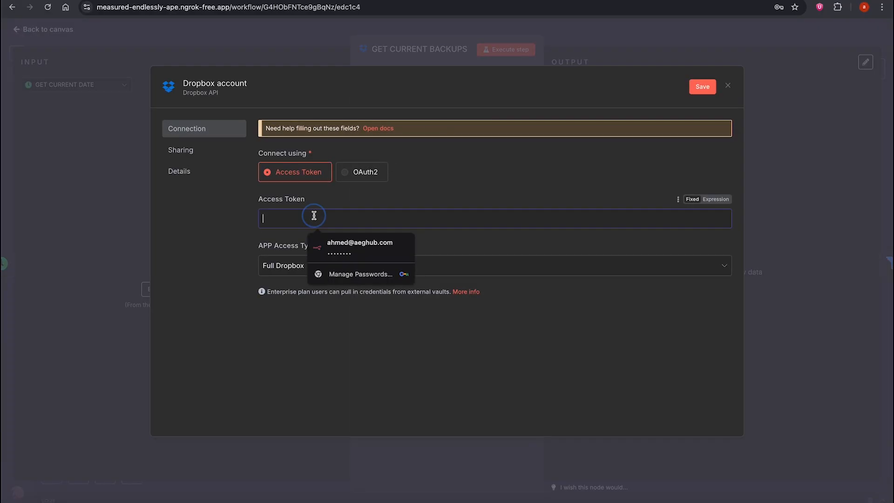
click(361, 172)
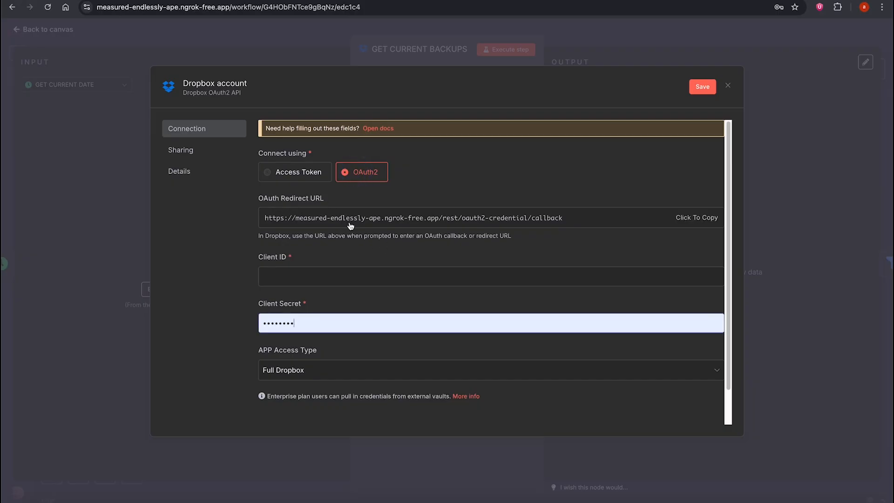
click(378, 127)
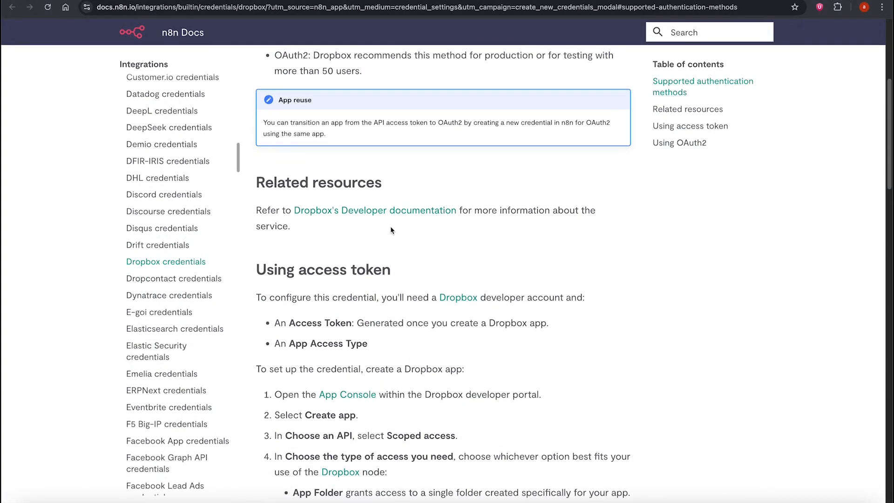
Begin a scoped, App-folder Dropbox app named 'AEG…' in the App Console
click(346, 394)
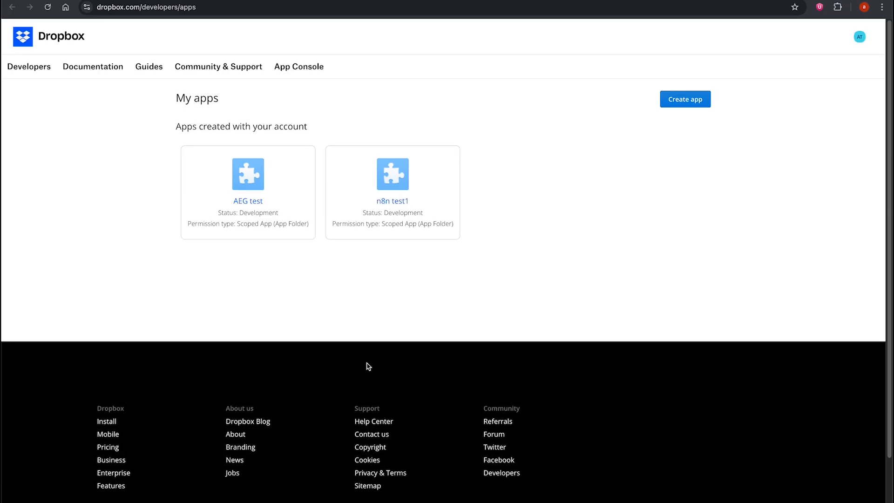
click(859, 37)
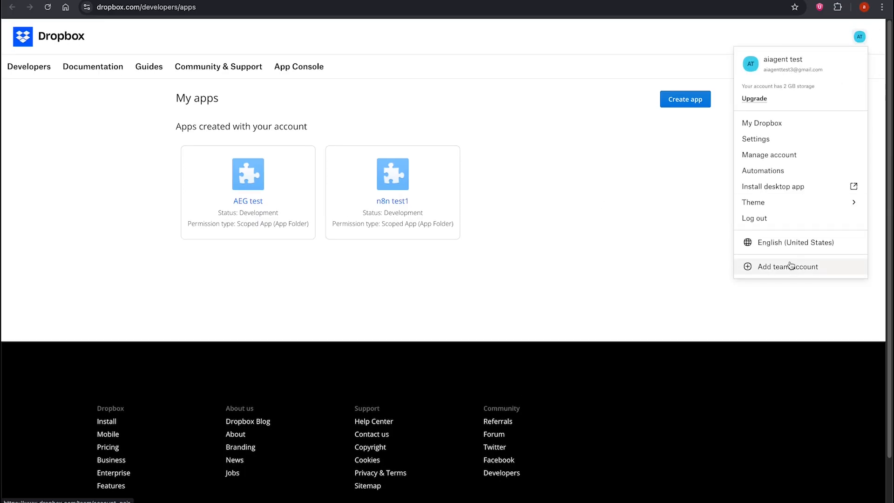
click(755, 218)
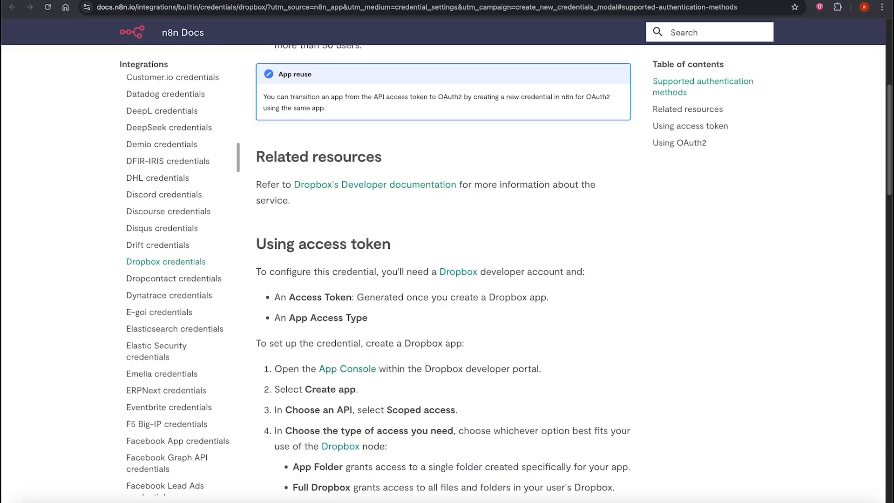
click(347, 368)
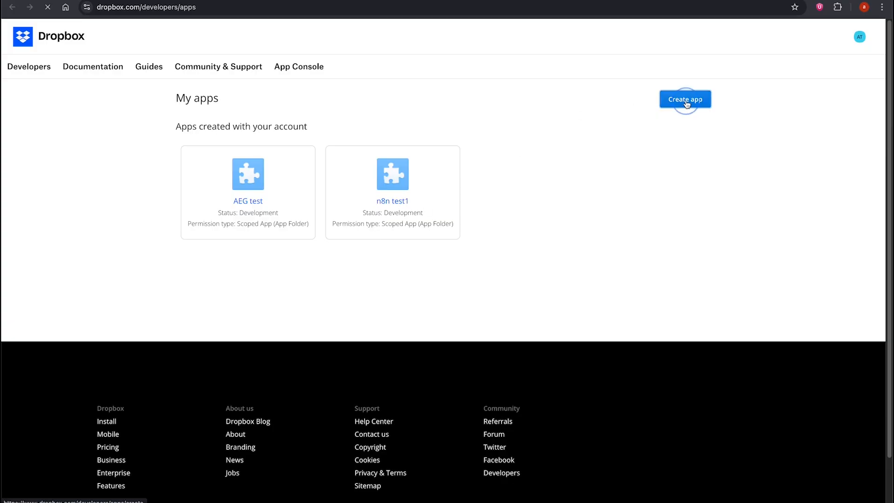
click(684, 99)
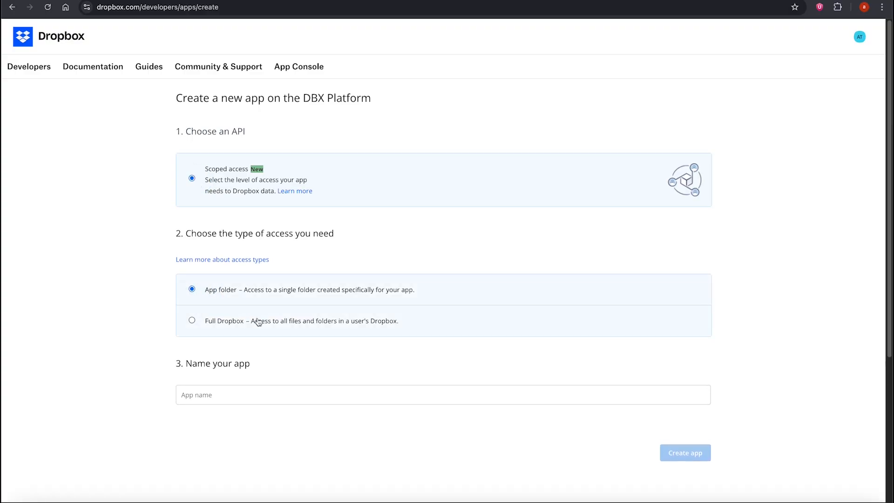
text(AEG)
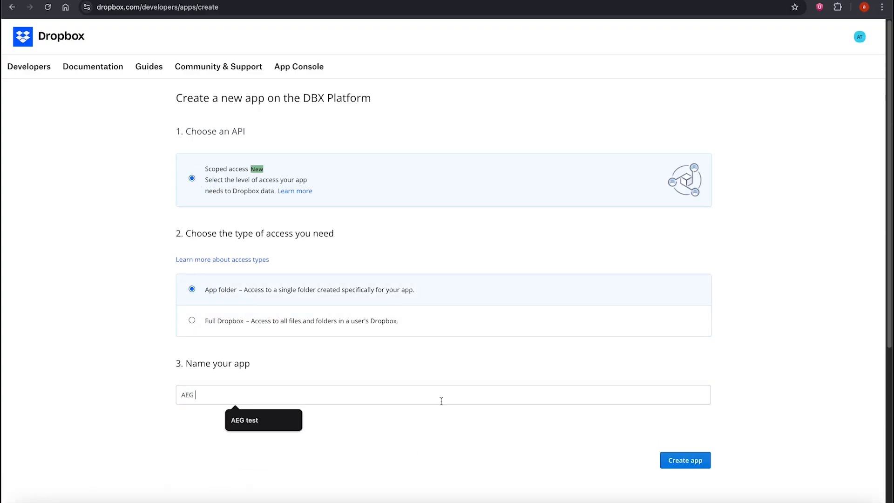
click(685, 460)
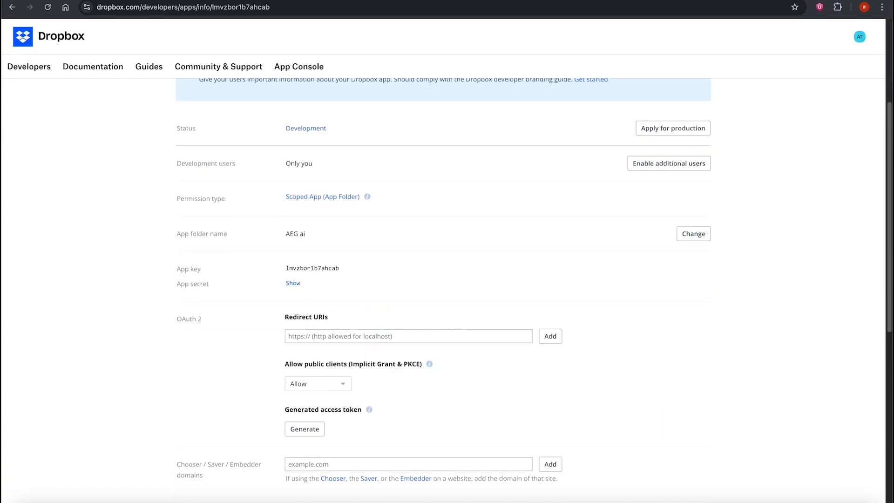
text(https://measured-endlessly-ape.ngrok-free.app/rest/oauth2-credential/callback)
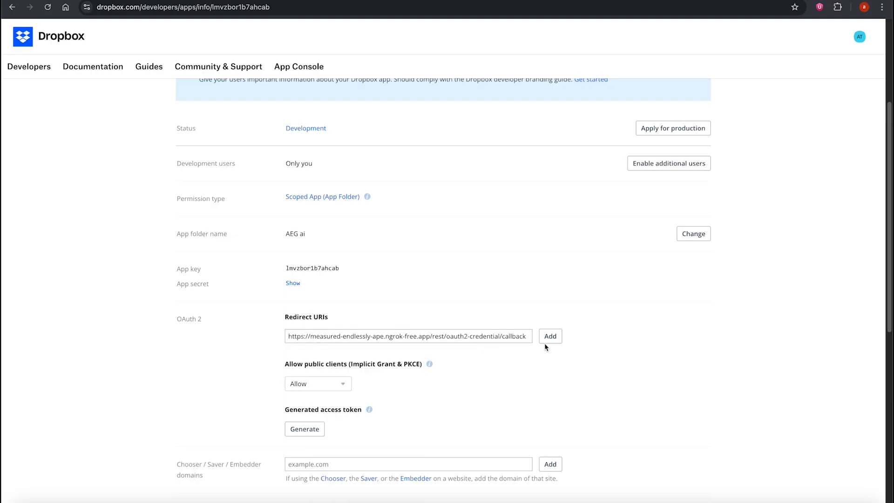
click(549, 336)
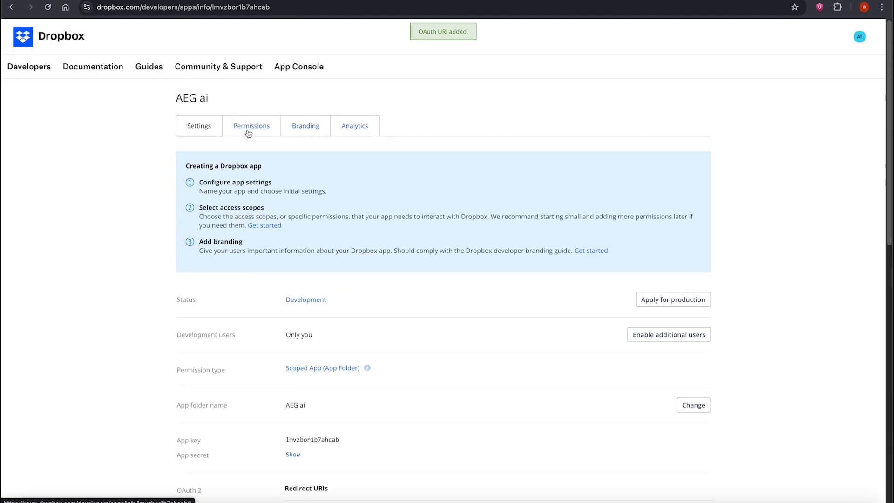
Grant write permission scopes to the app and submit them
click(251, 125)
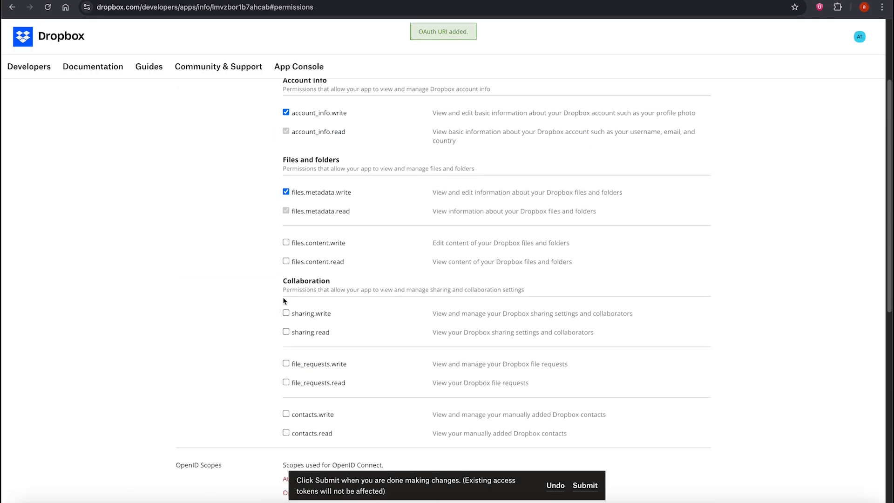
scroll(down, 3)
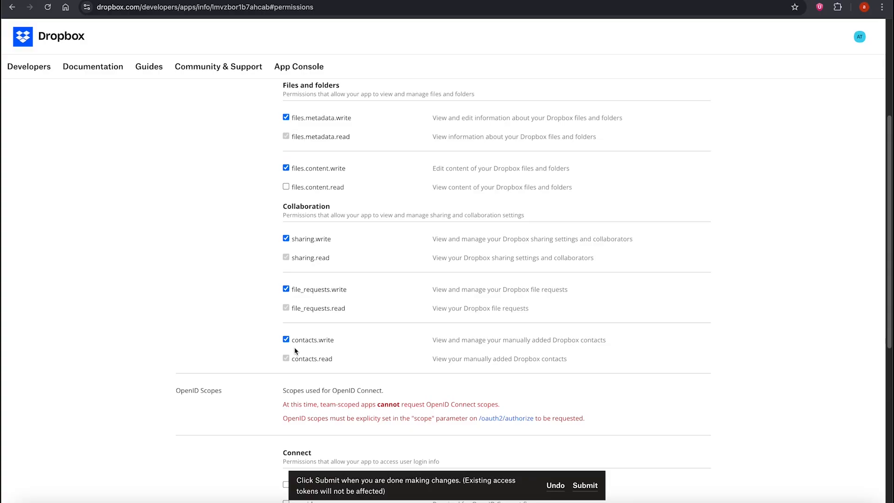
click(584, 485)
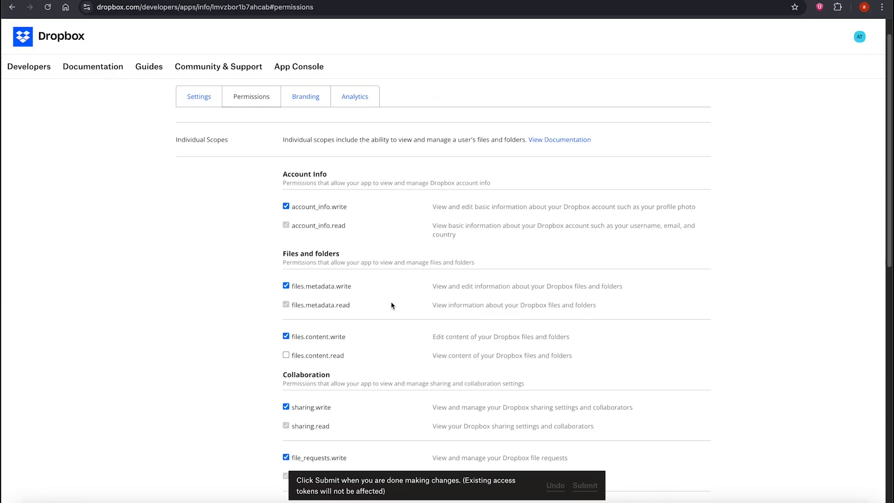
click(198, 95)
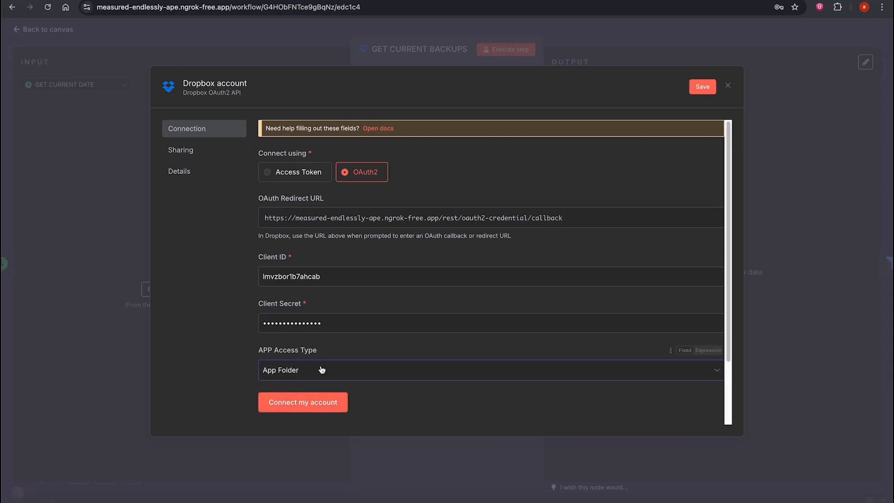
Connect the OAuth2 credential to Dropbox, accepting the trust warning and allowing access
click(302, 402)
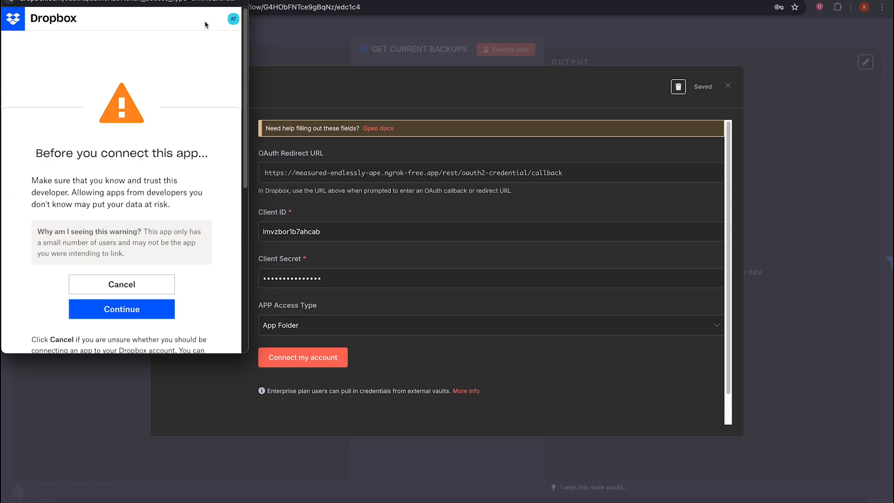
mouse_move(130, 157)
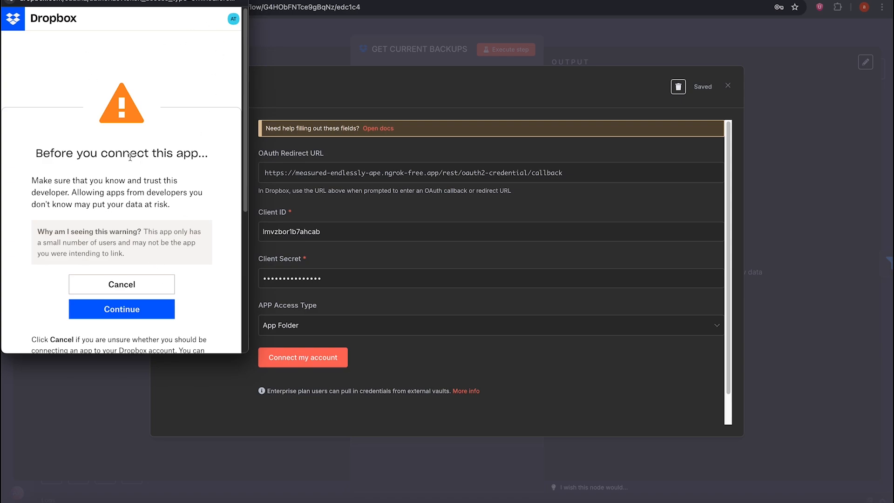
click(121, 309)
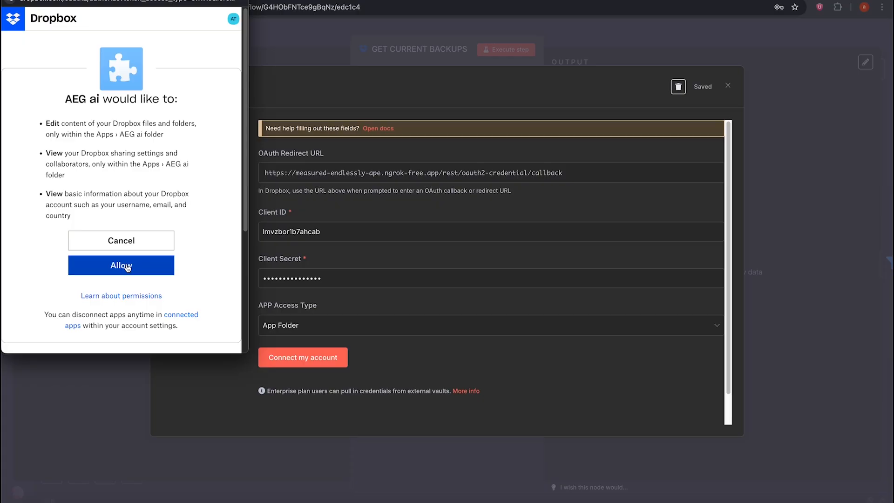
click(121, 265)
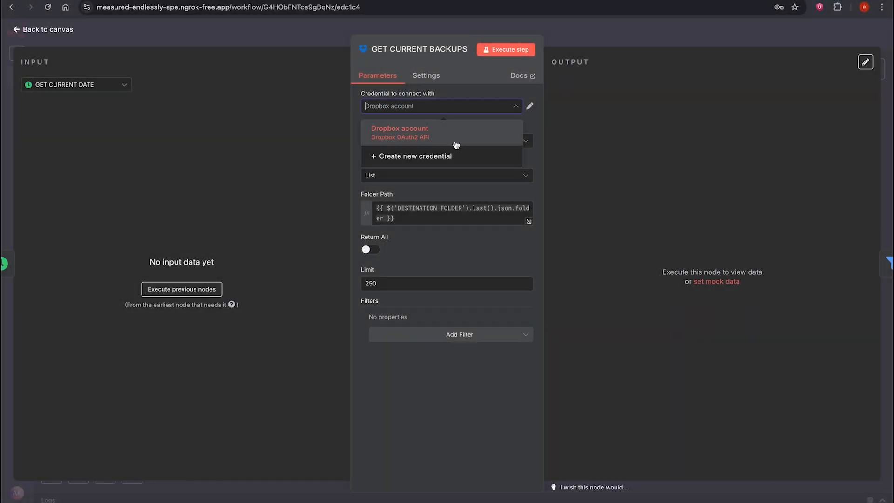
Generate a Dropbox access token and save it as a second Dropbox credential
click(414, 156)
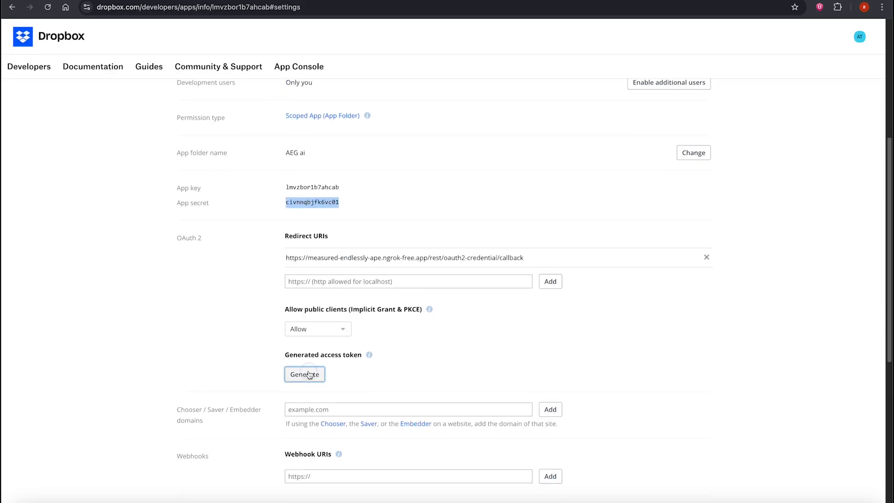
click(305, 374)
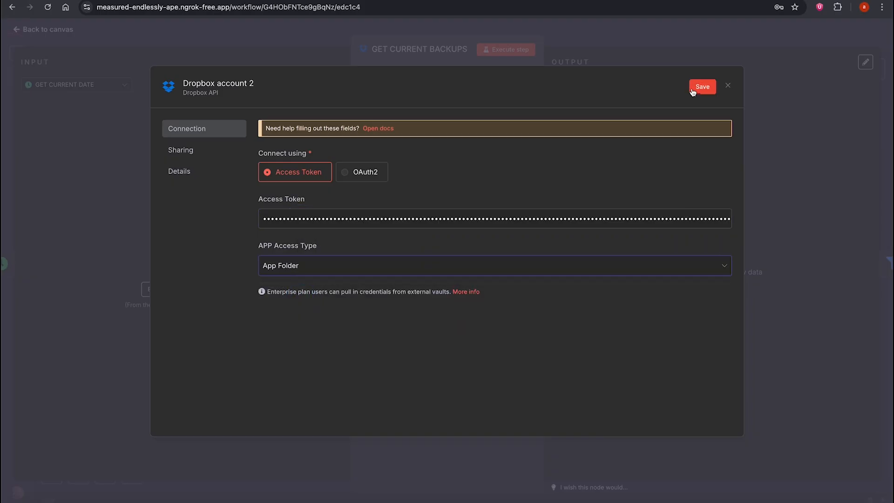
click(728, 86)
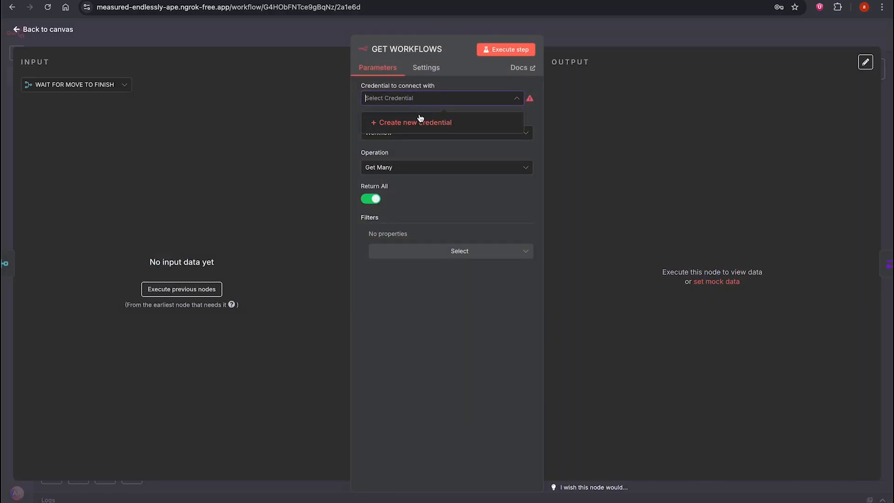
Create an n8n API key labelled 'ai' with an expiration for GET WORKFLOWS' new credential
click(414, 122)
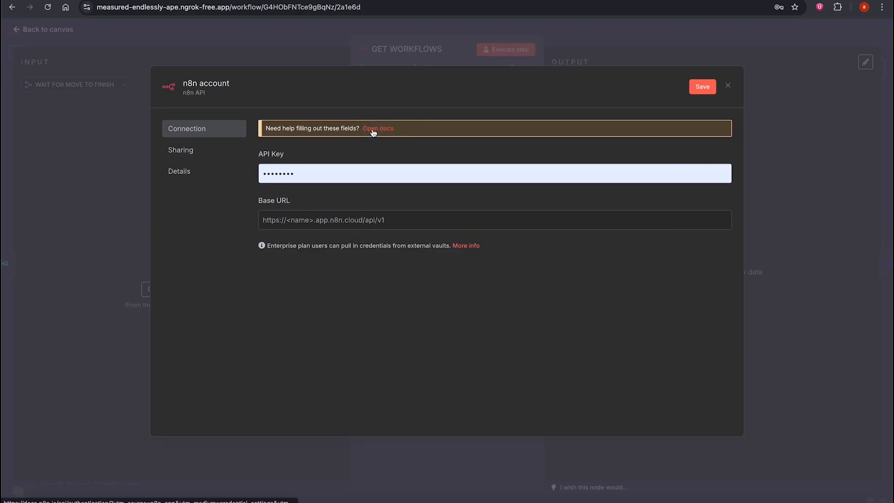
click(378, 127)
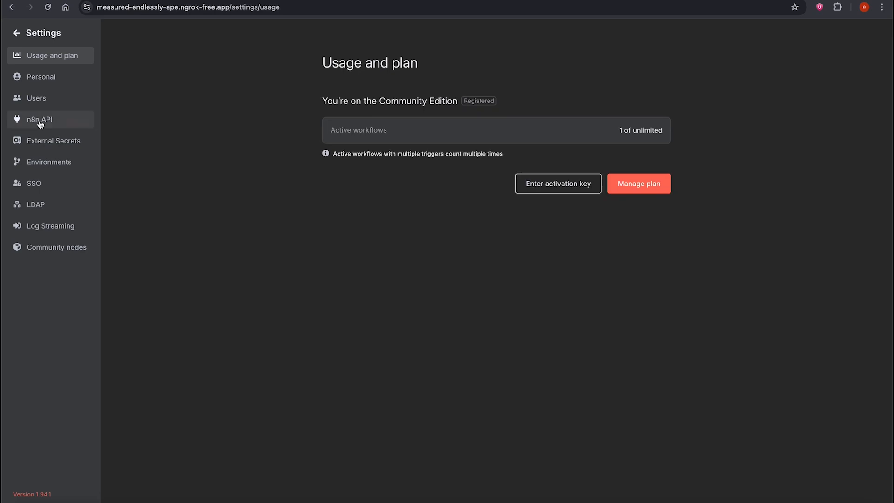
click(39, 119)
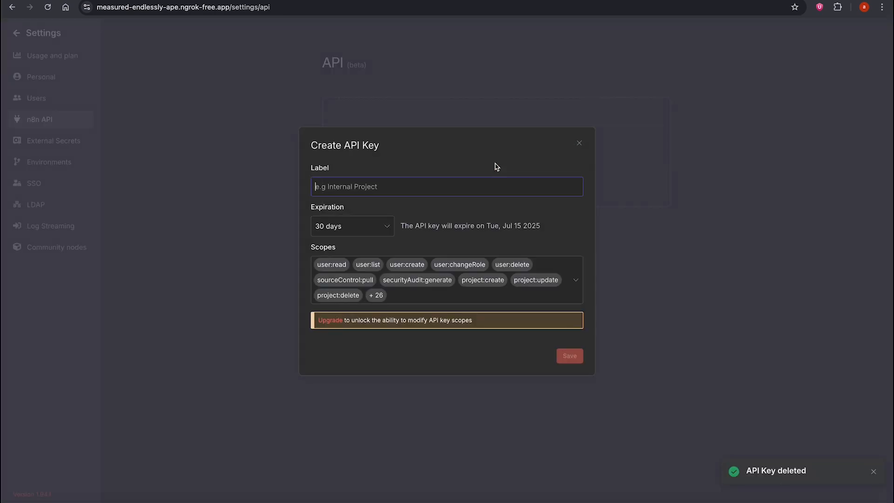
click(575, 279)
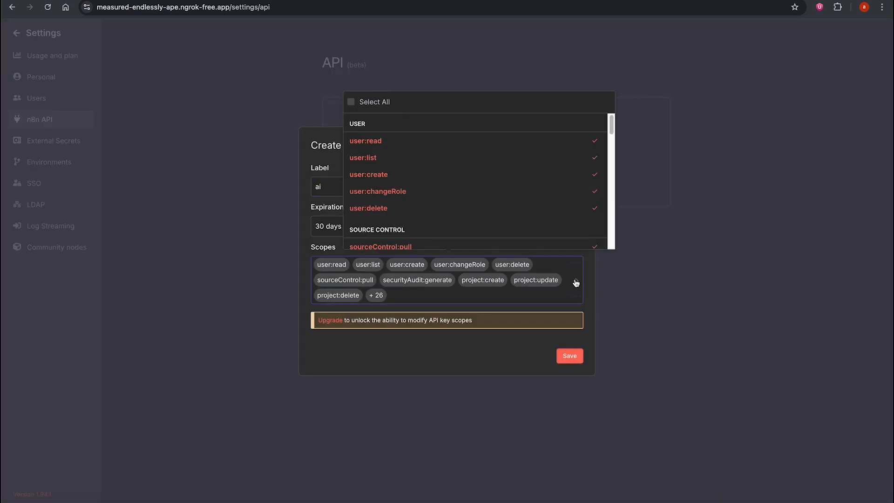
click(352, 226)
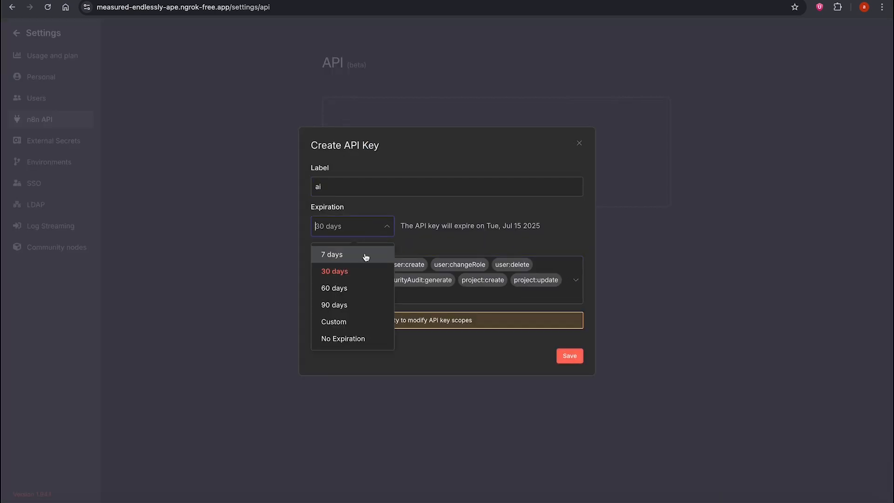
click(568, 356)
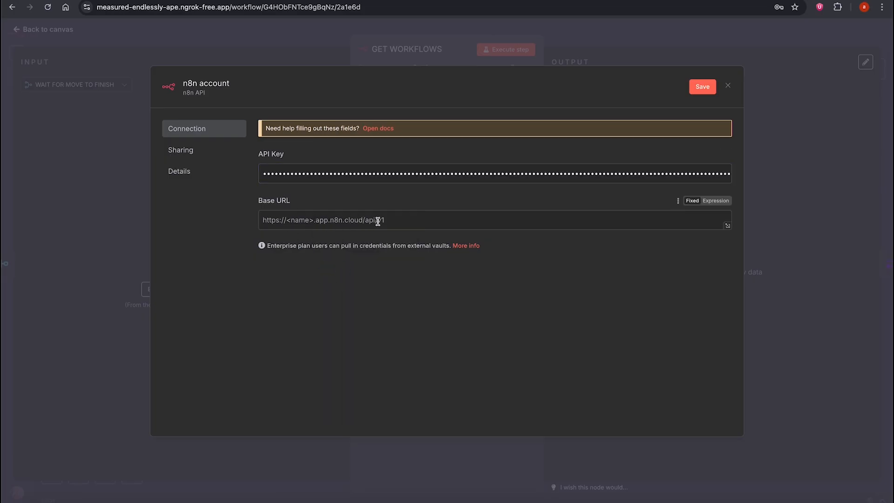
right_click(377, 220)
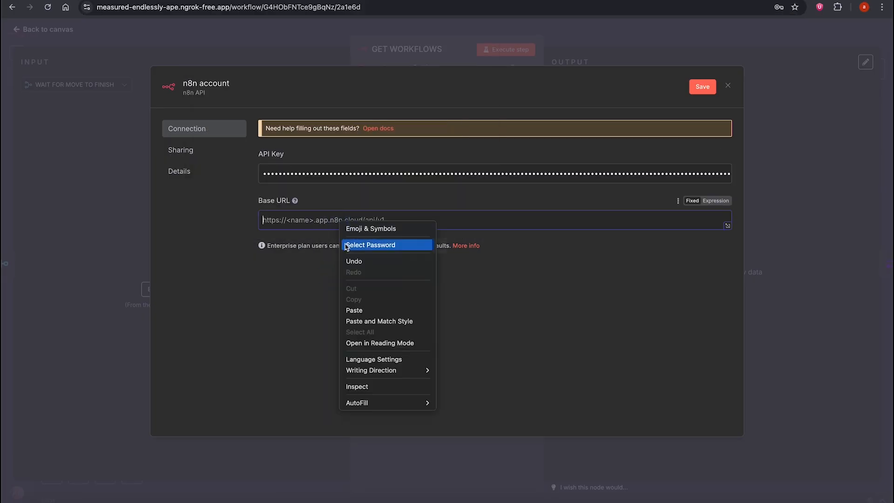
click(354, 310)
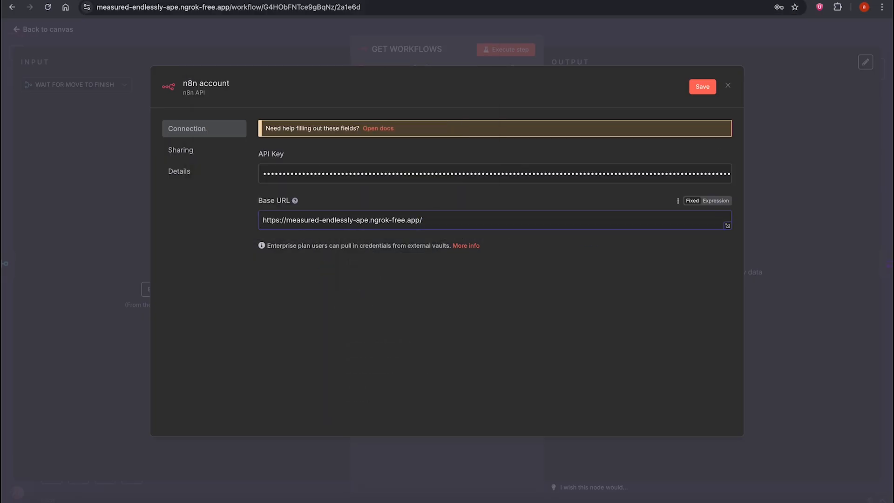
mouse_move(583, 210)
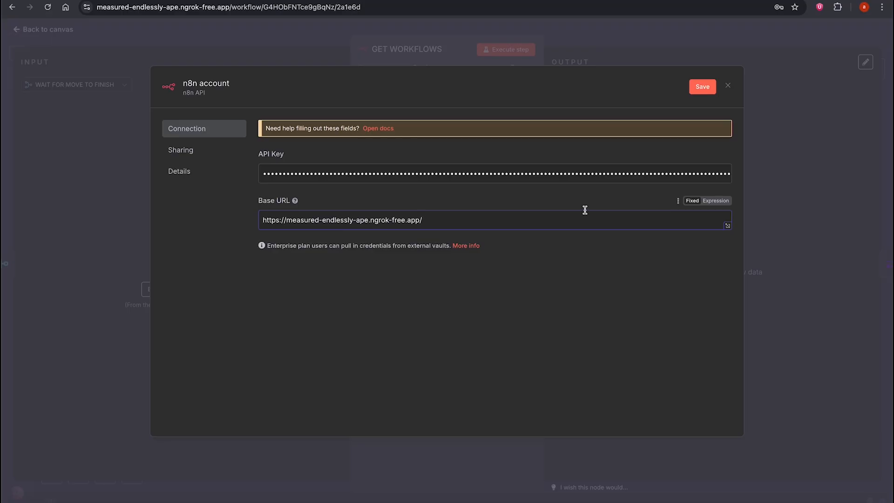
text(ap)
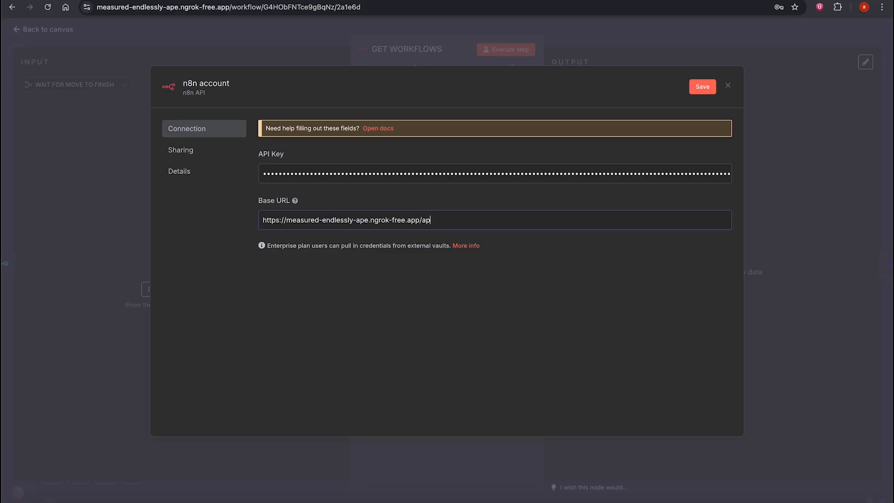
text(i/v1)
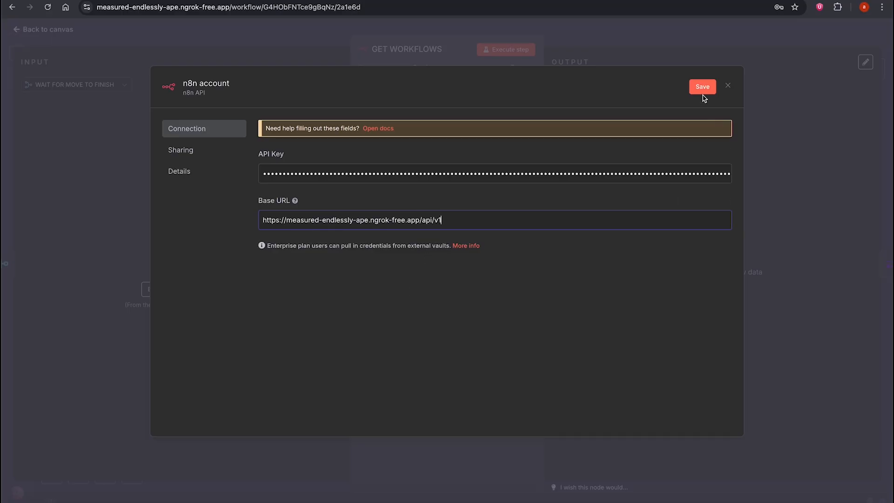
click(701, 86)
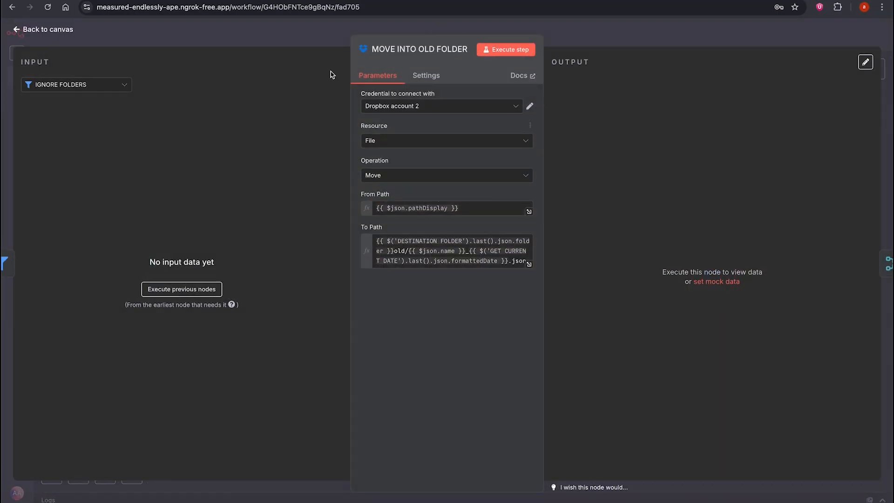
click(45, 29)
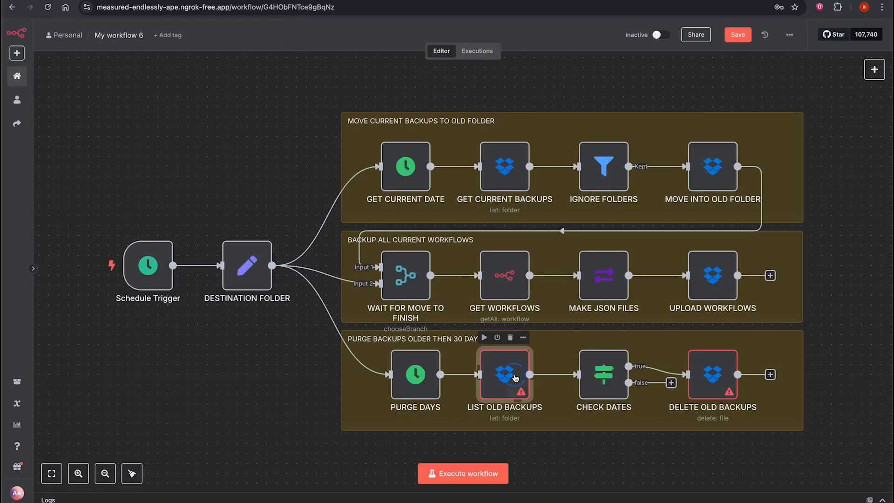
click(737, 34)
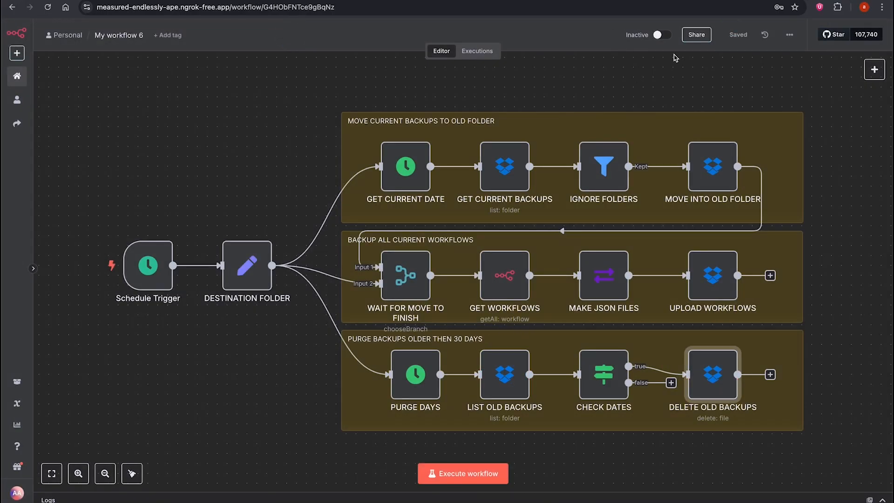
double_click(148, 265)
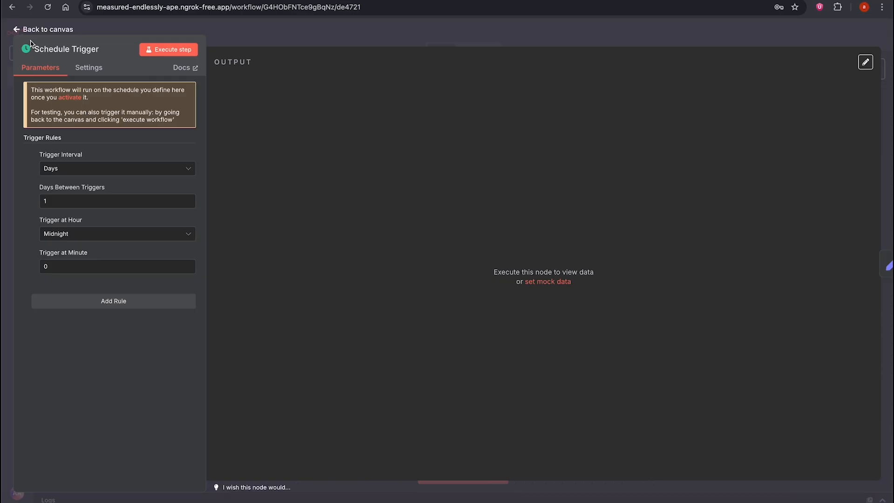
mouse_move(44, 224)
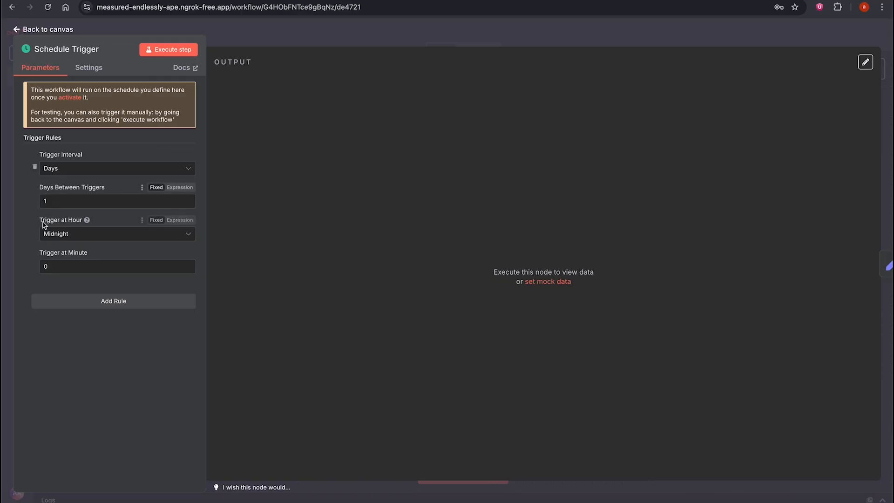
click(48, 29)
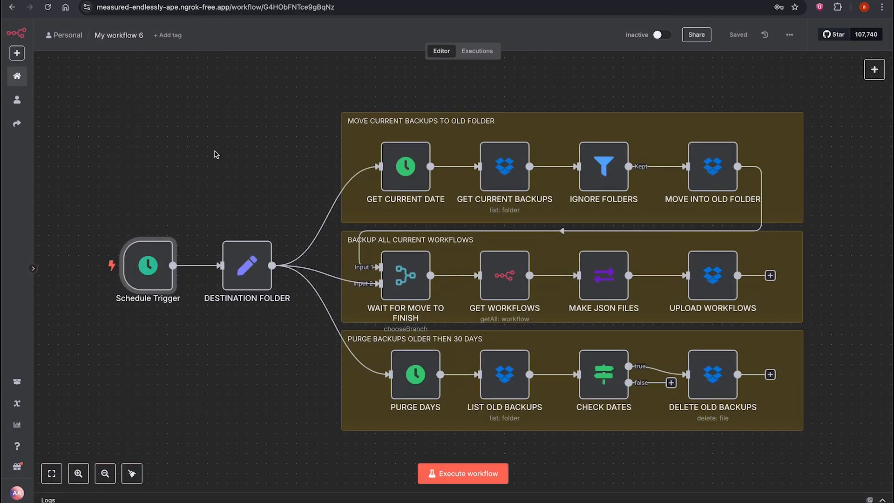
mouse_move(404, 167)
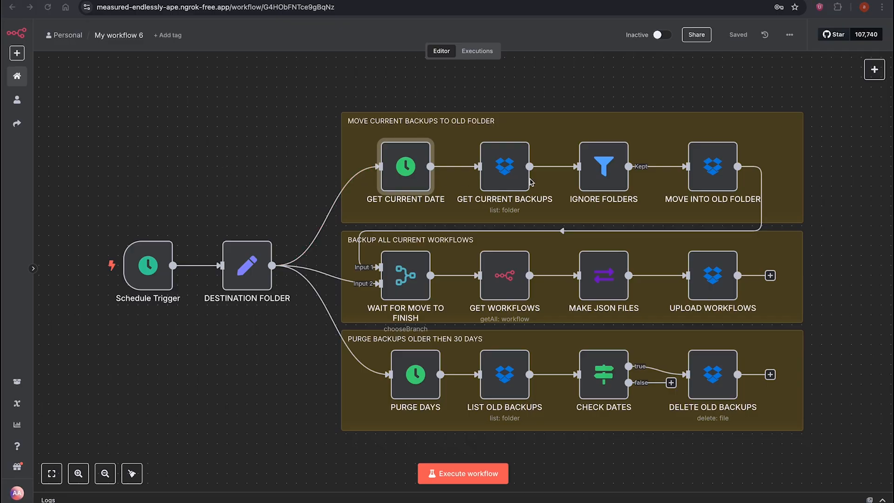
mouse_move(496, 289)
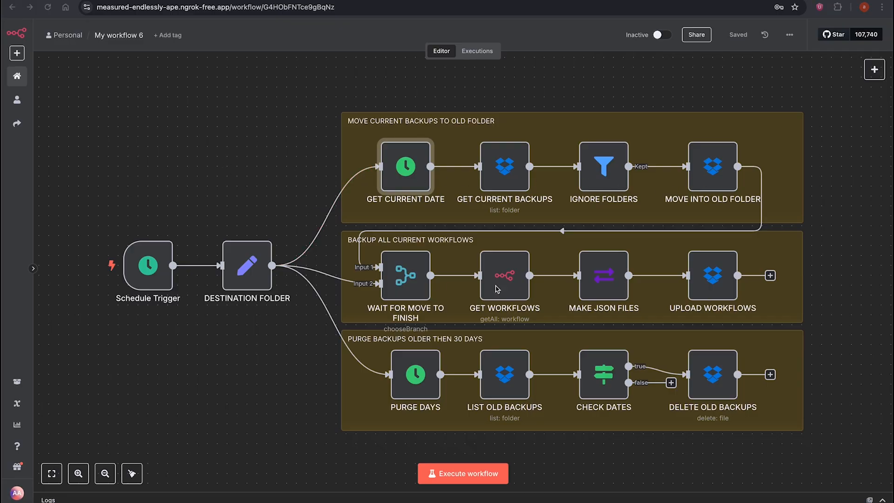
mouse_move(713, 291)
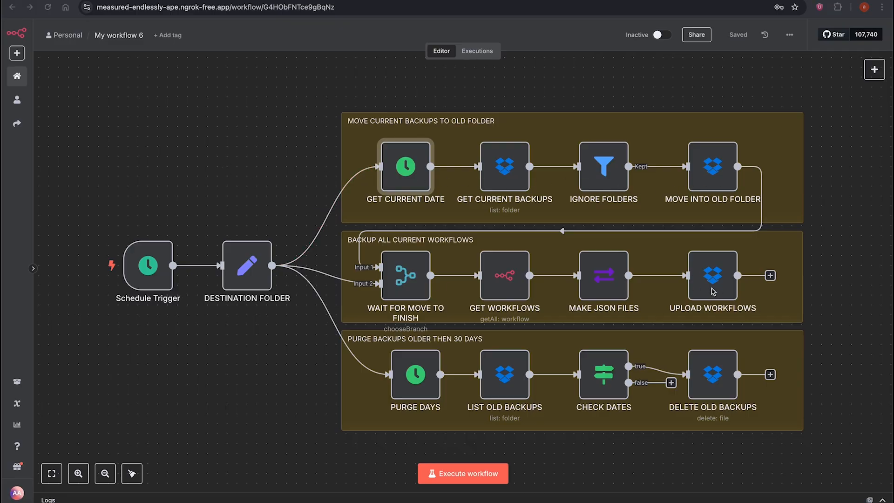
mouse_move(303, 340)
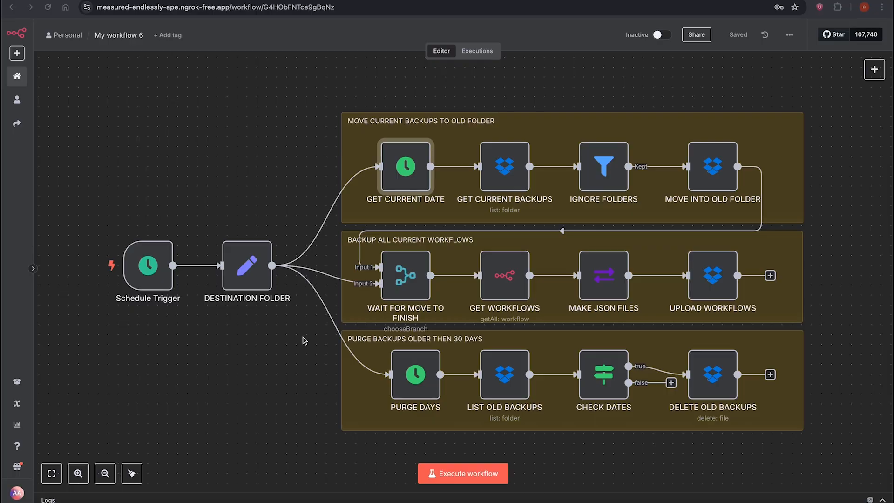
double_click(712, 167)
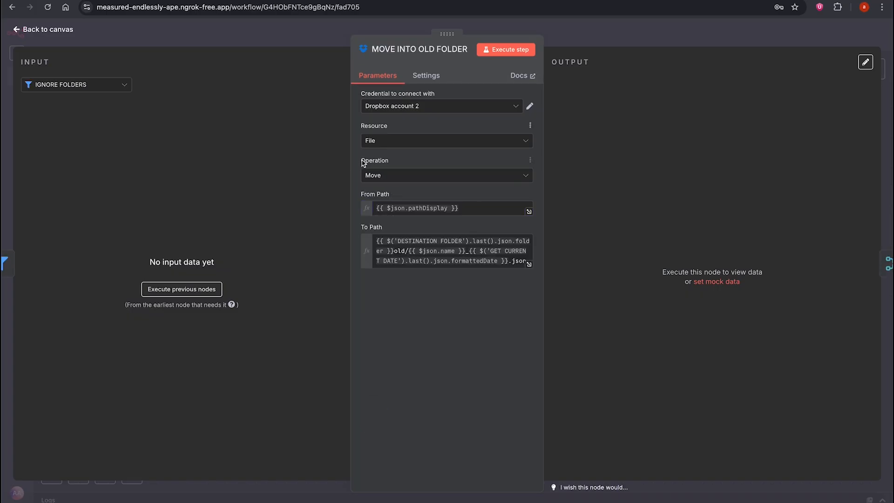
mouse_move(388, 178)
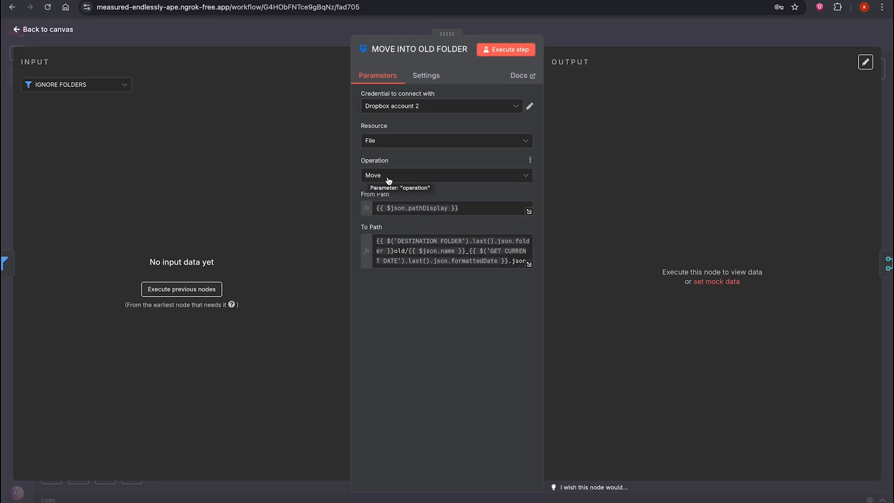
mouse_move(328, 37)
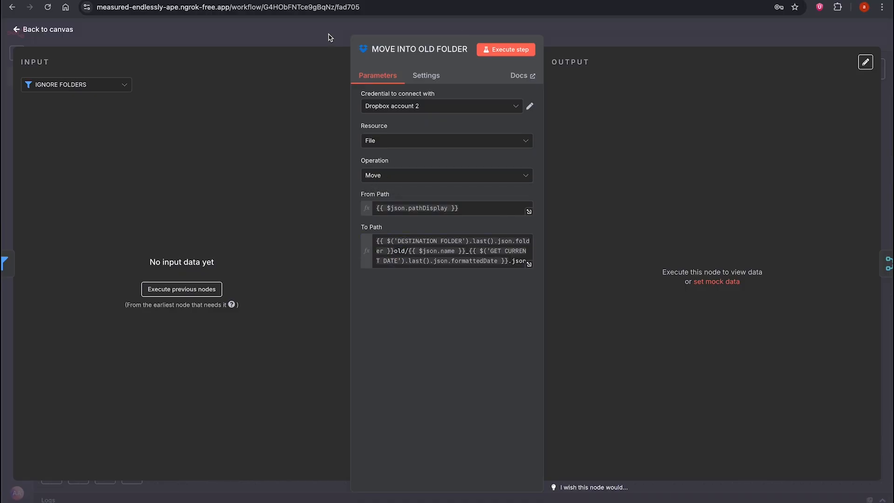
click(42, 29)
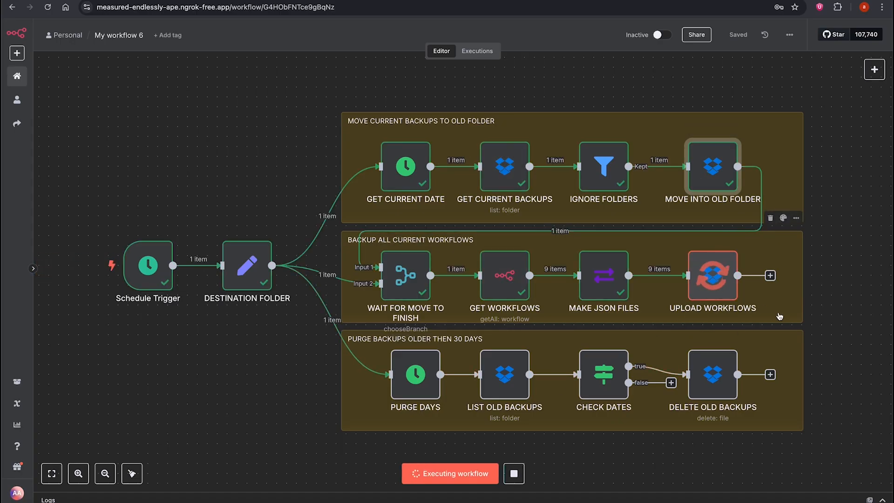
mouse_move(504, 374)
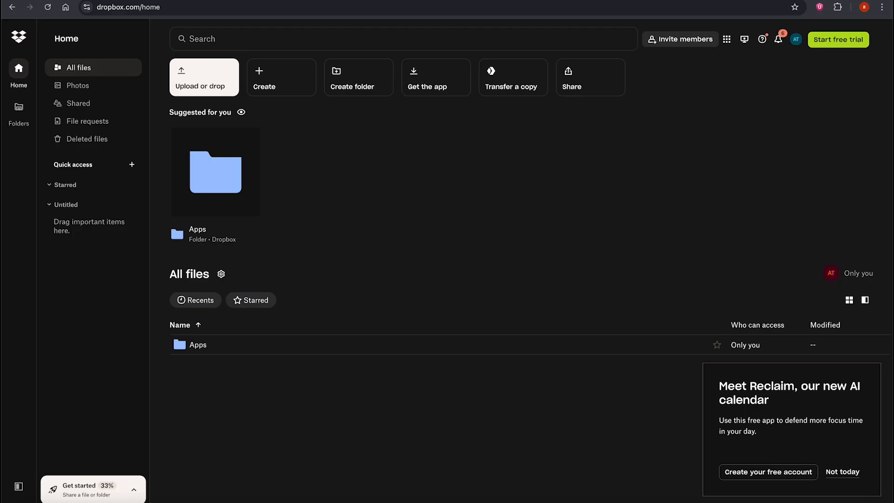
mouse_move(198, 345)
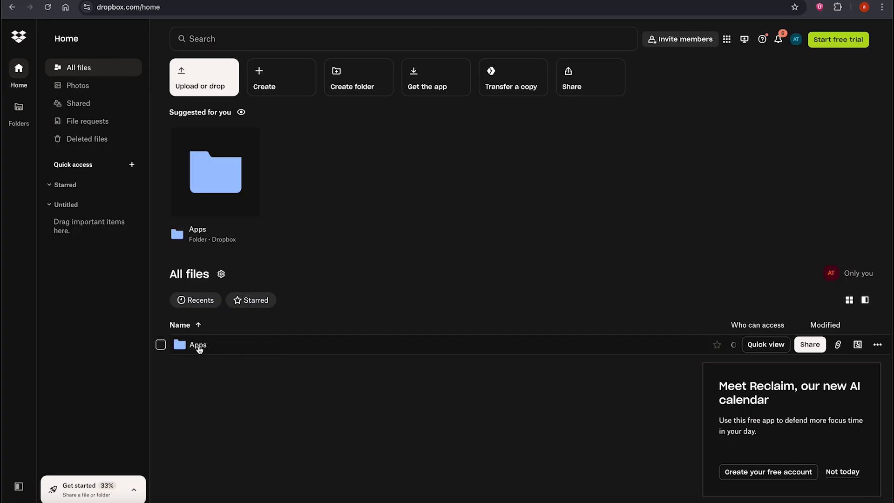
Open the Dropbox Apps folder and then its n8n_backups folder
double_click(197, 345)
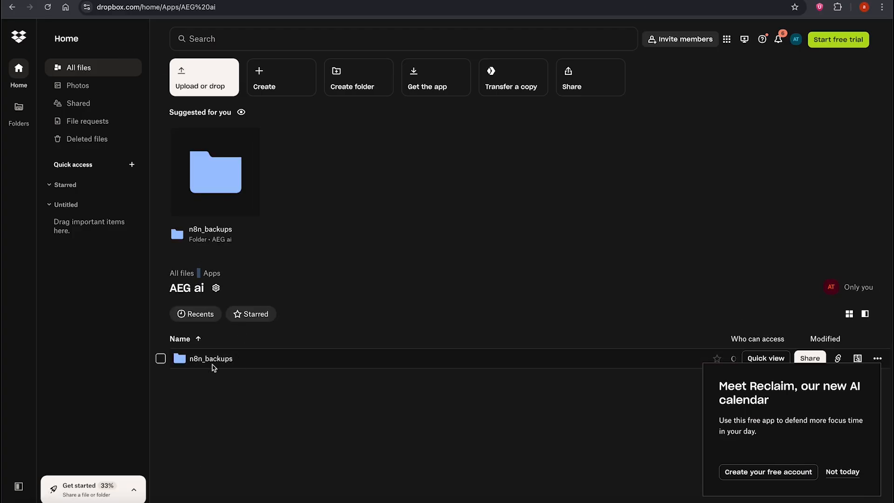
double_click(211, 358)
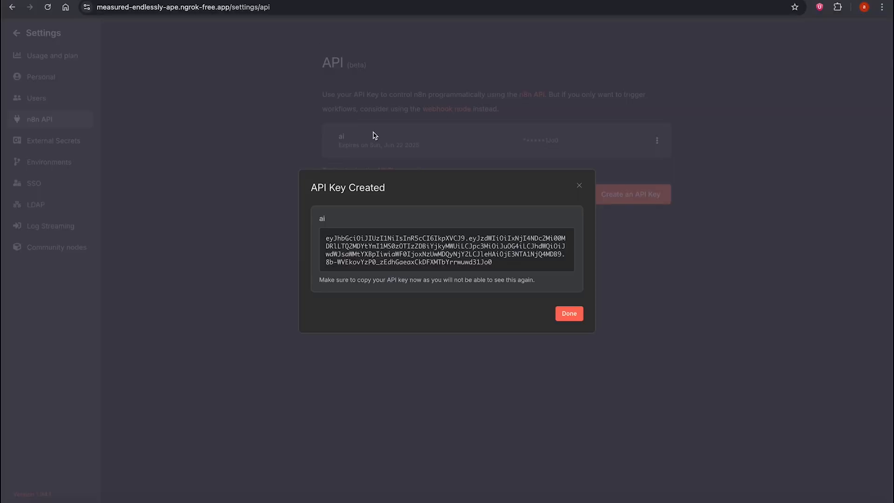
Dismiss the API Key Created notice and return to the finished backup run
click(568, 313)
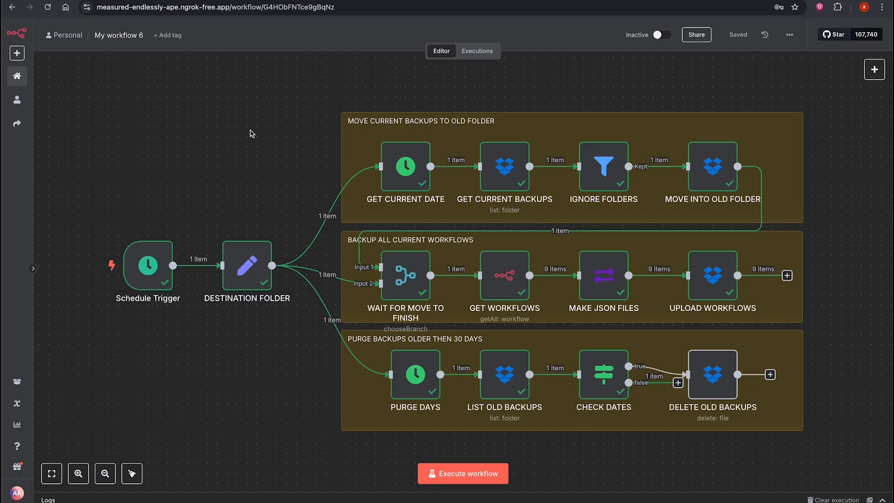
mouse_move(262, 118)
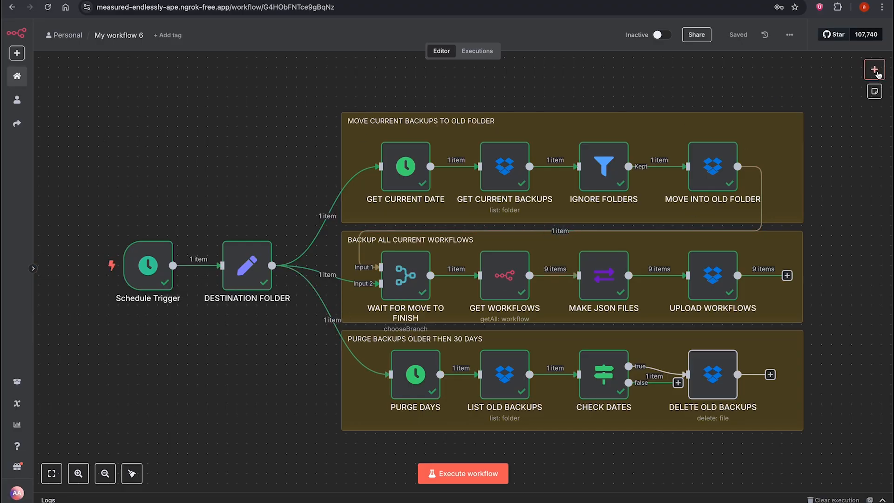
Add a 'Trigger manually' node feeding DESTINATION FOLDER and set the workflow to Active
double_click(148, 266)
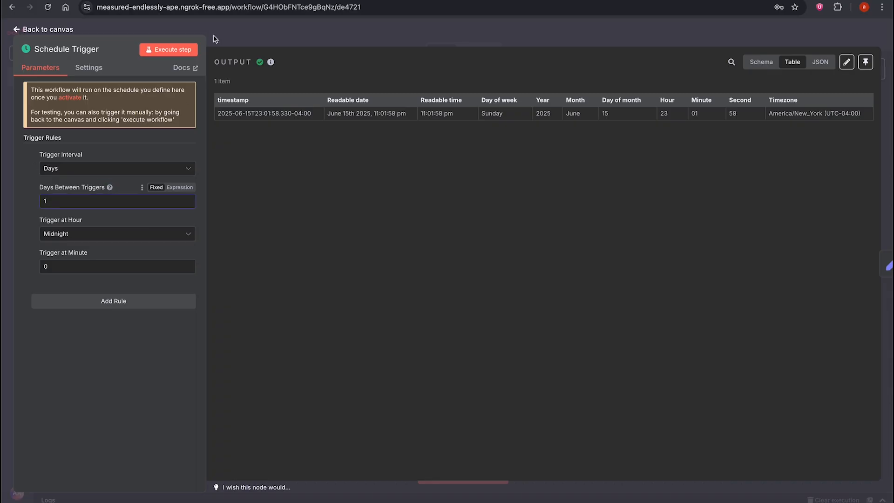
click(42, 29)
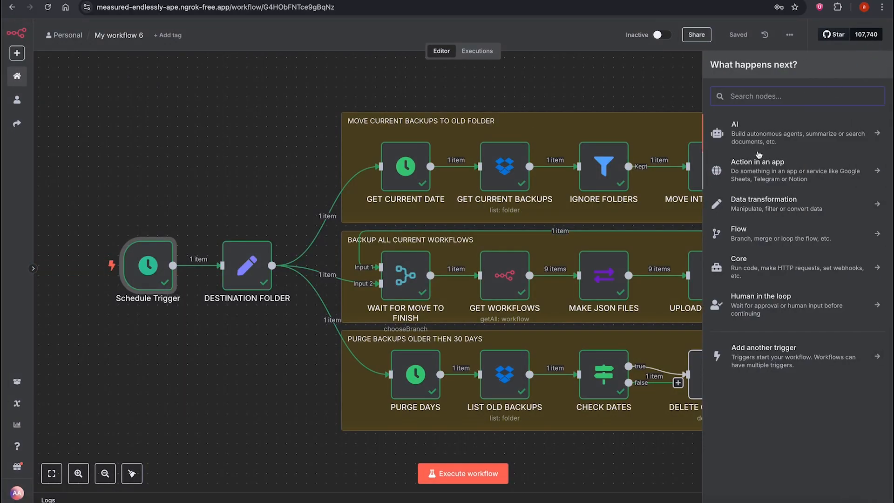
click(764, 357)
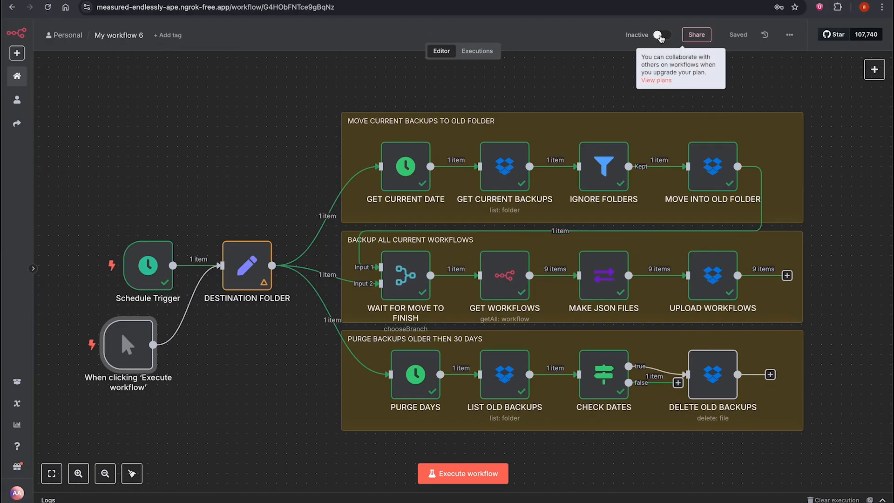
click(660, 35)
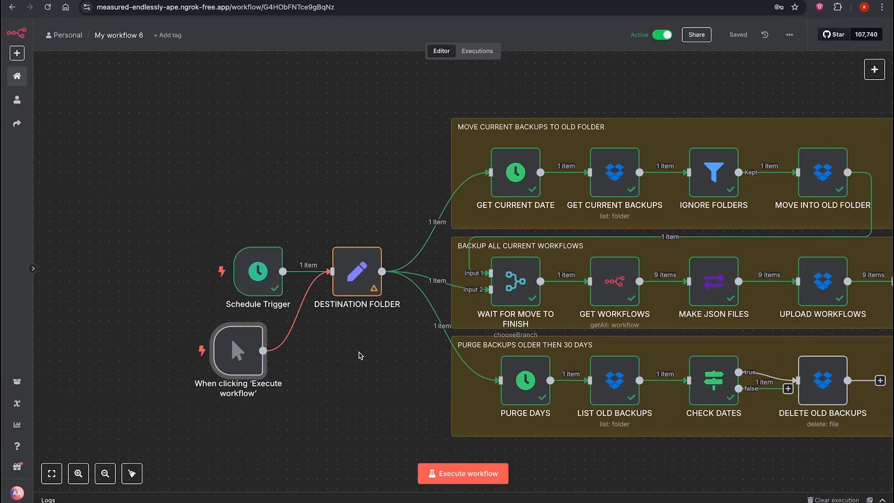
double_click(257, 272)
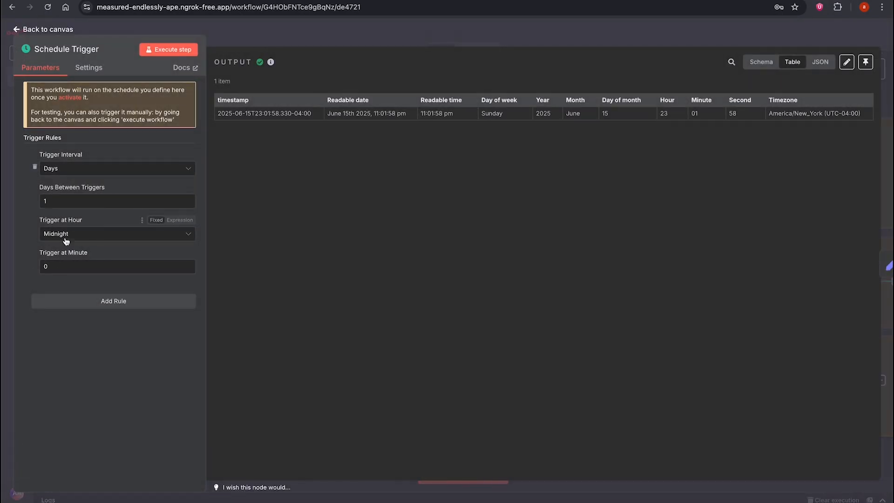
click(48, 29)
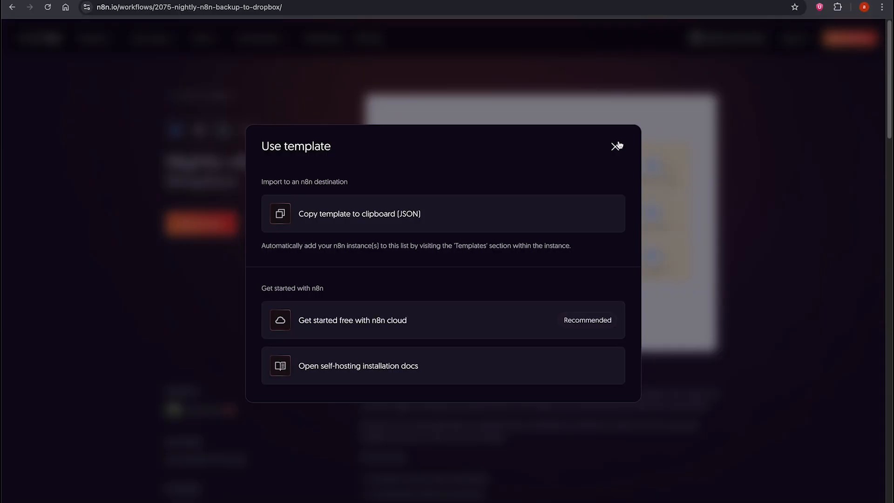
Close the Use template dialog and browse back through the n8n.io templates gallery
click(616, 145)
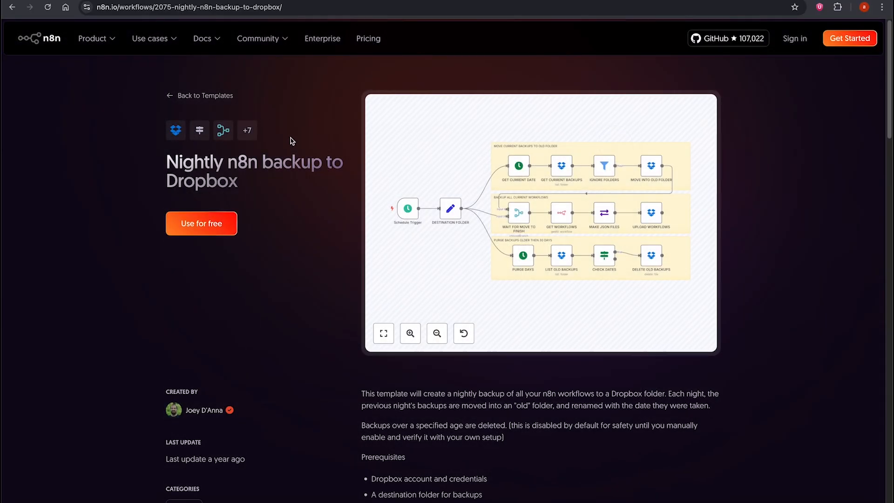
click(200, 95)
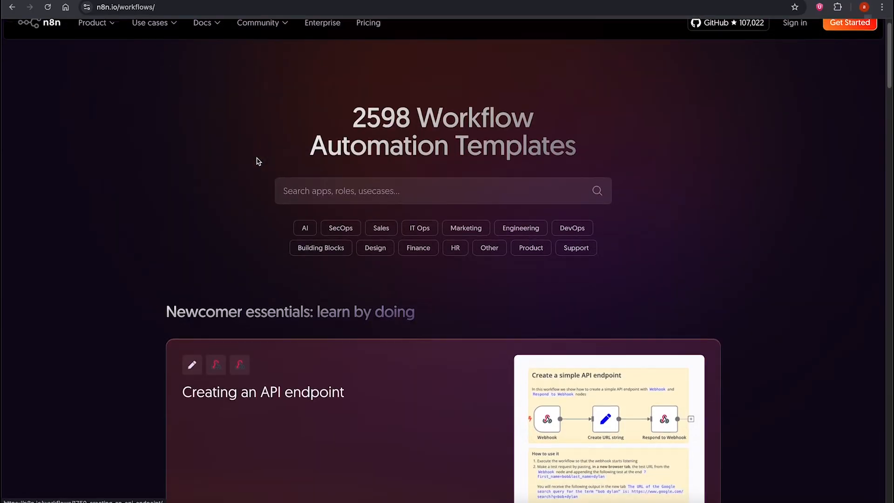
scroll(down, 3)
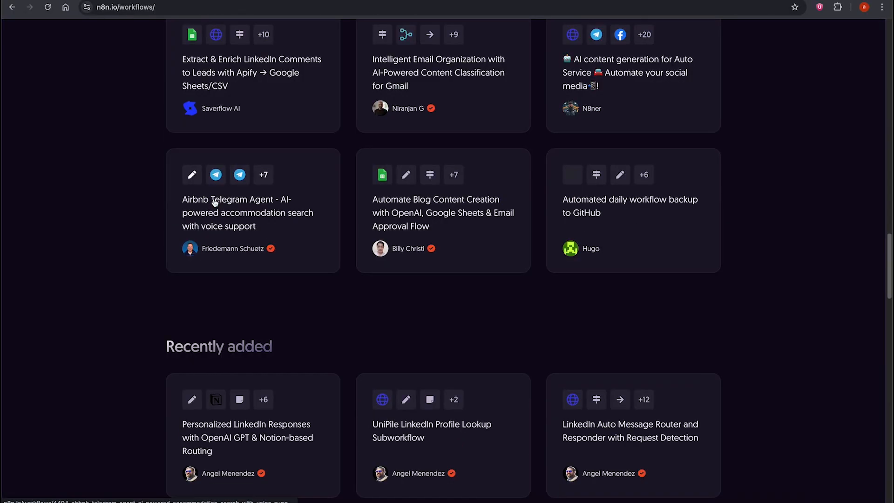